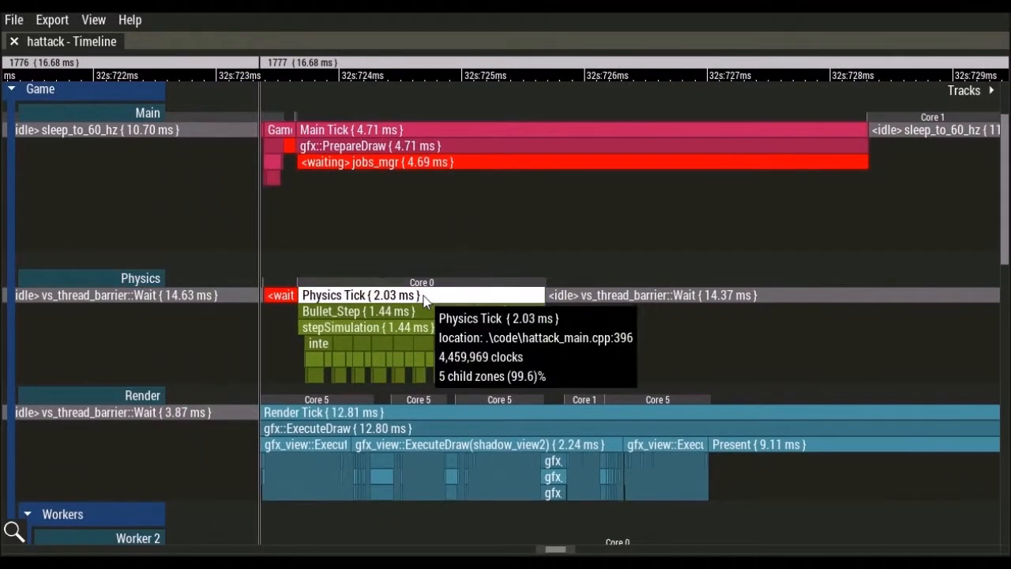
pyautogui.moveTo(408, 310)
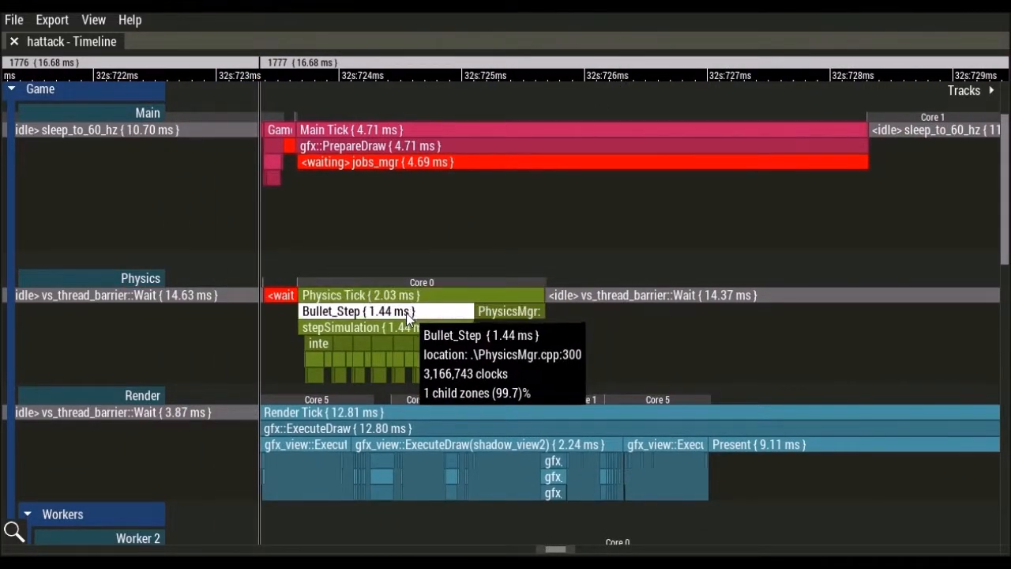
pyautogui.moveTo(383, 345)
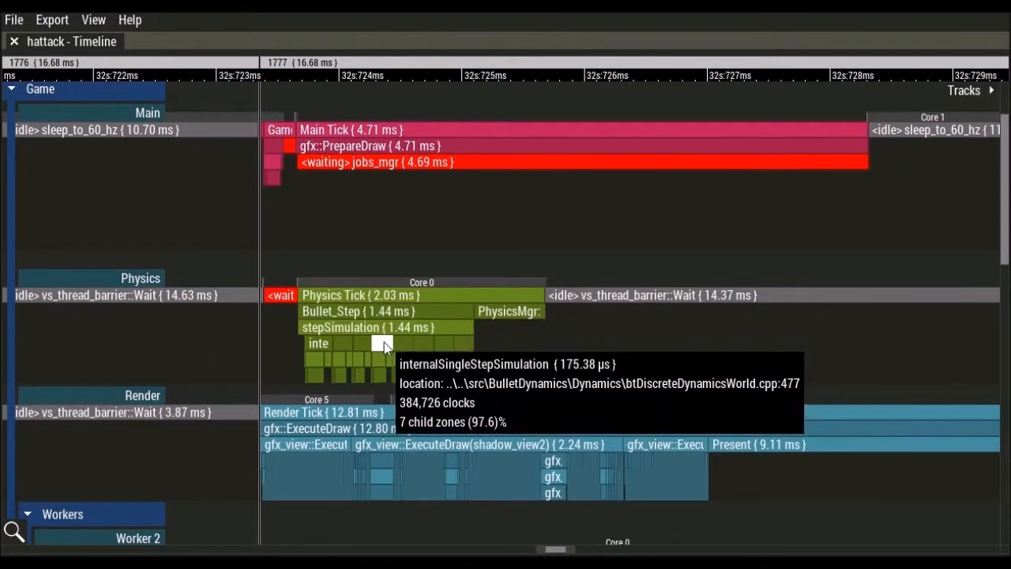
pyautogui.moveTo(379, 357)
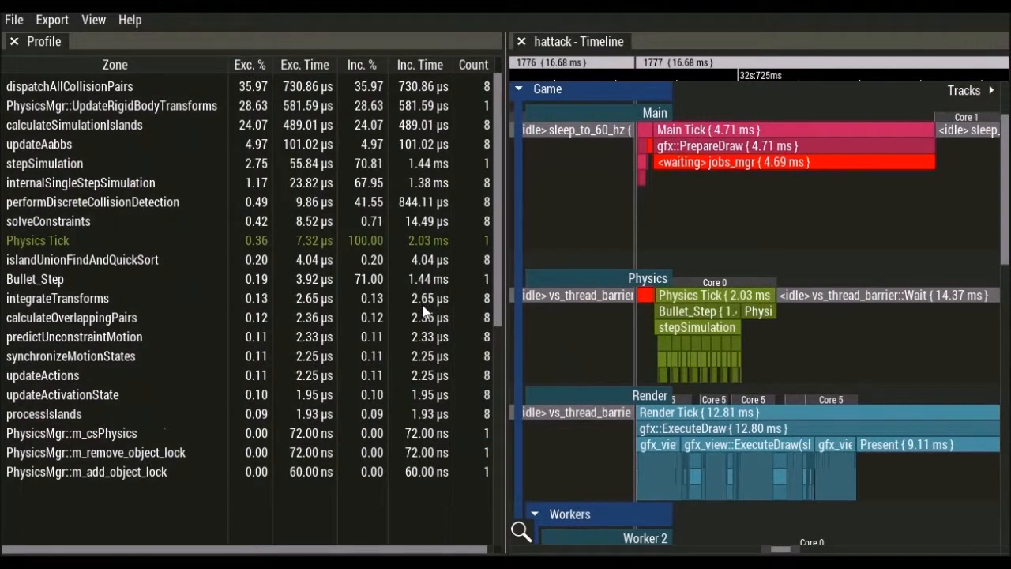
pyautogui.moveTo(114, 89)
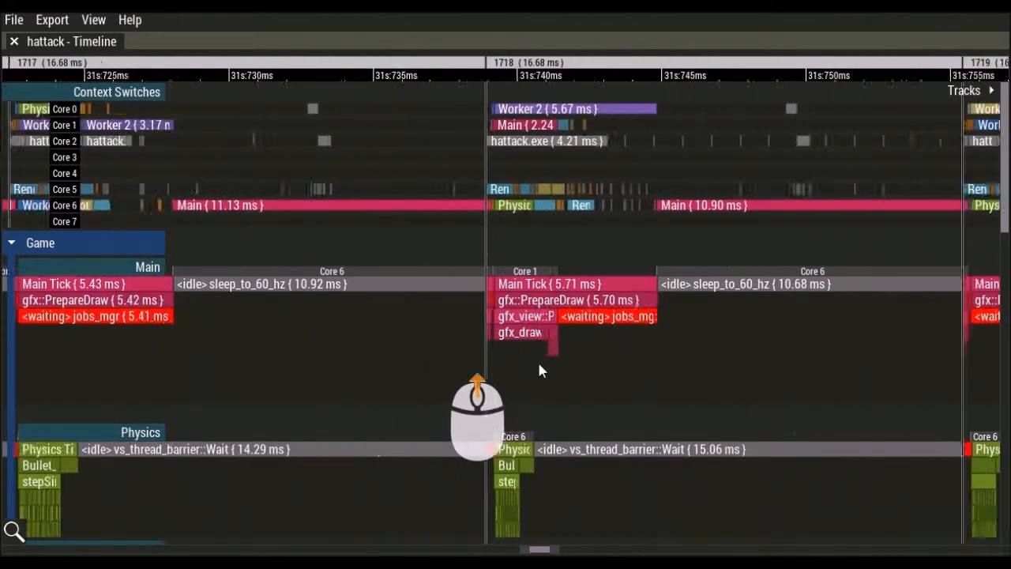
# - Zoom the hattack timeline in, then back out to span many repeated ticks across the threads
pyautogui.scroll(3)
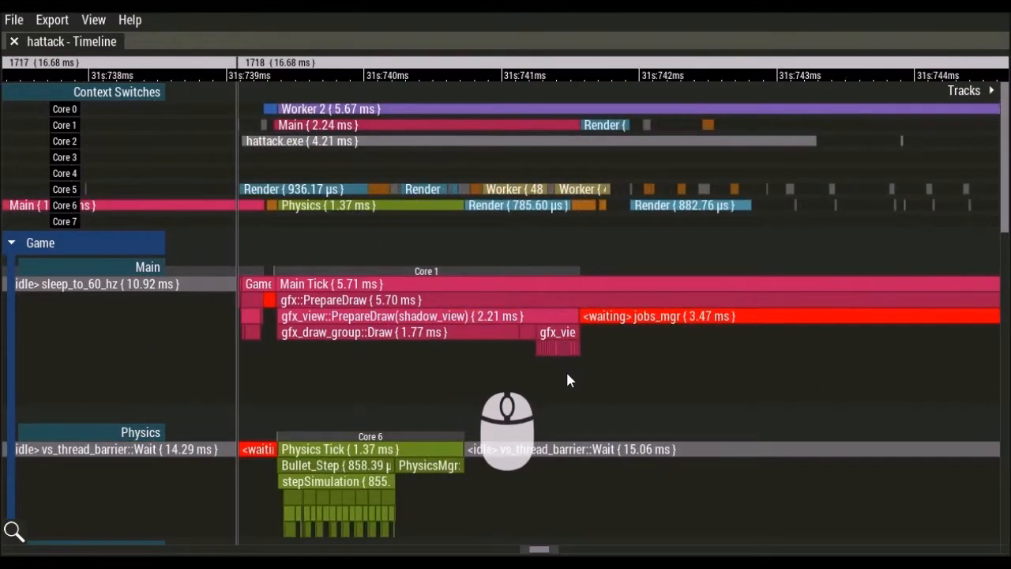
pyautogui.scroll(3)
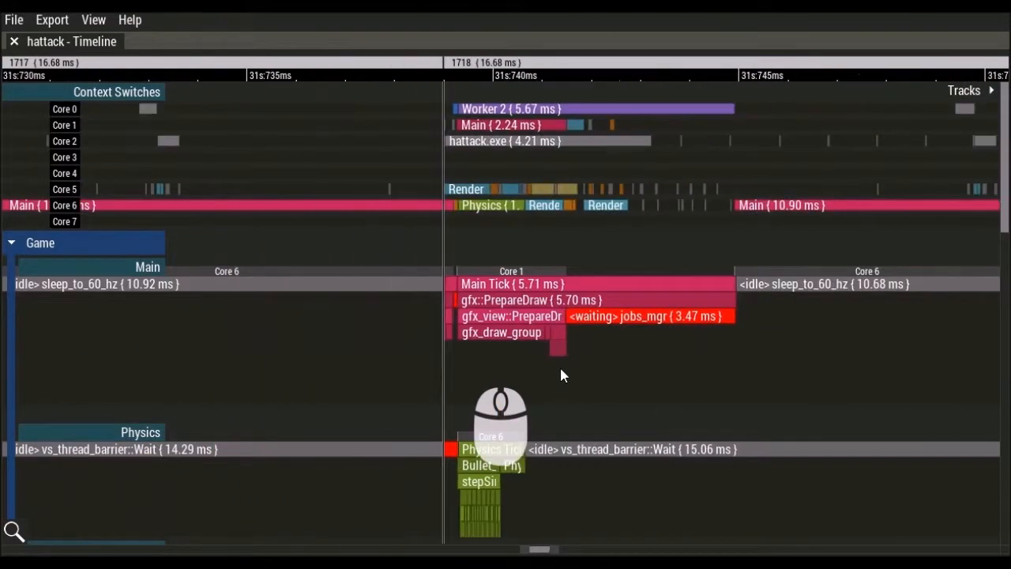
pyautogui.scroll(-3)
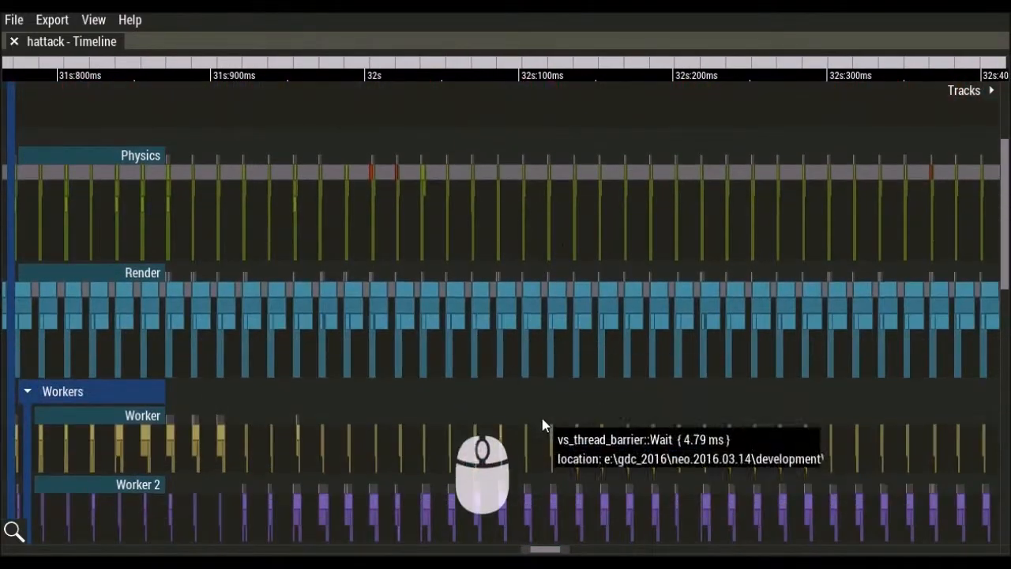
pyautogui.scroll(-3)
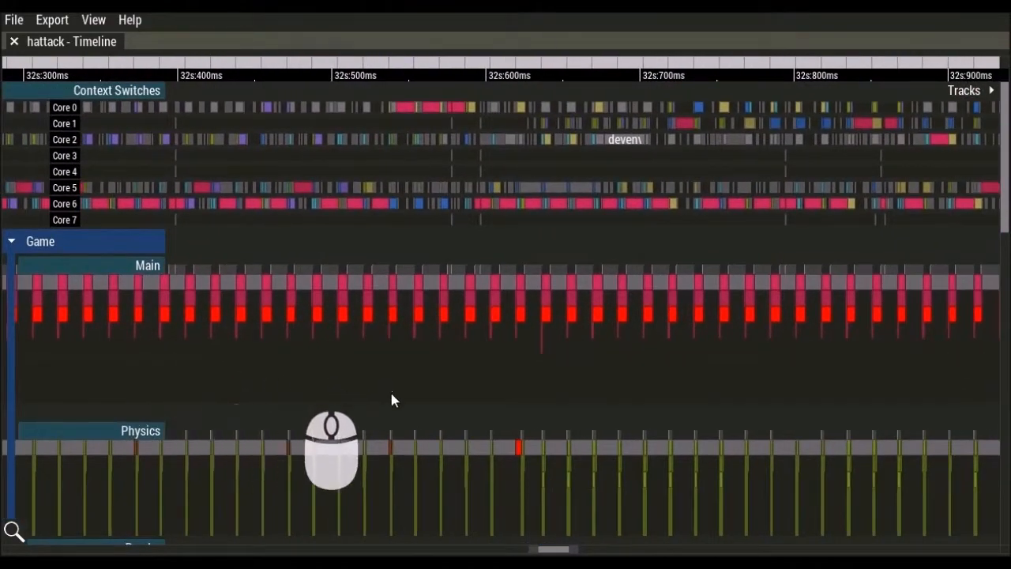
pyautogui.moveTo(387, 316); pyautogui.dragTo(676, 316)
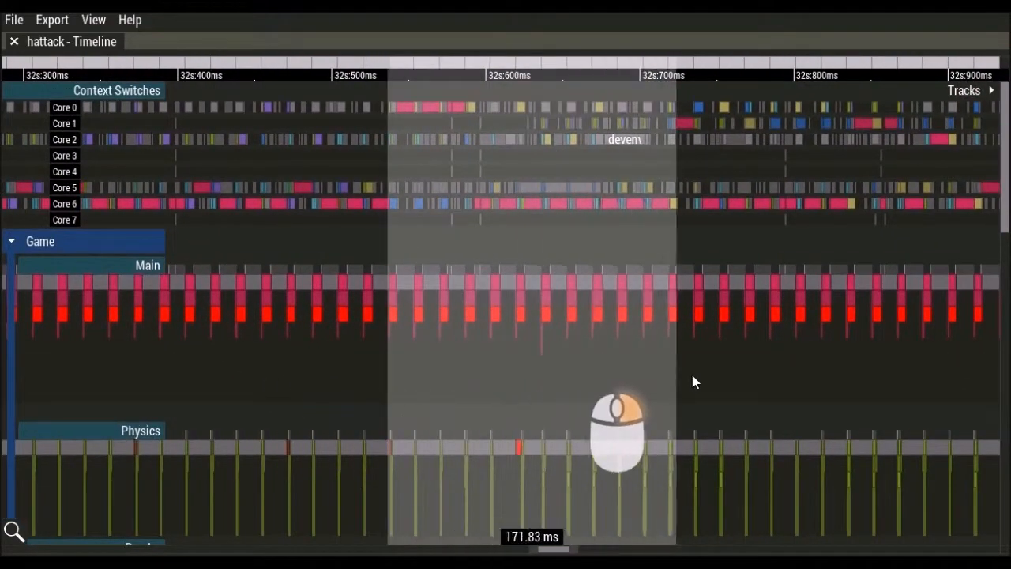
pyautogui.scroll(3)
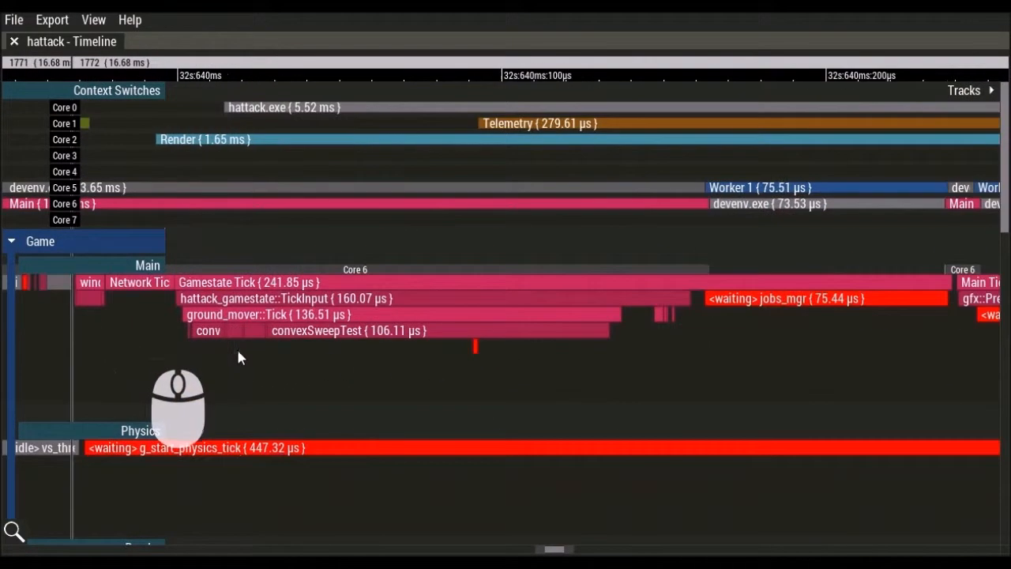
pyautogui.moveTo(256, 362)
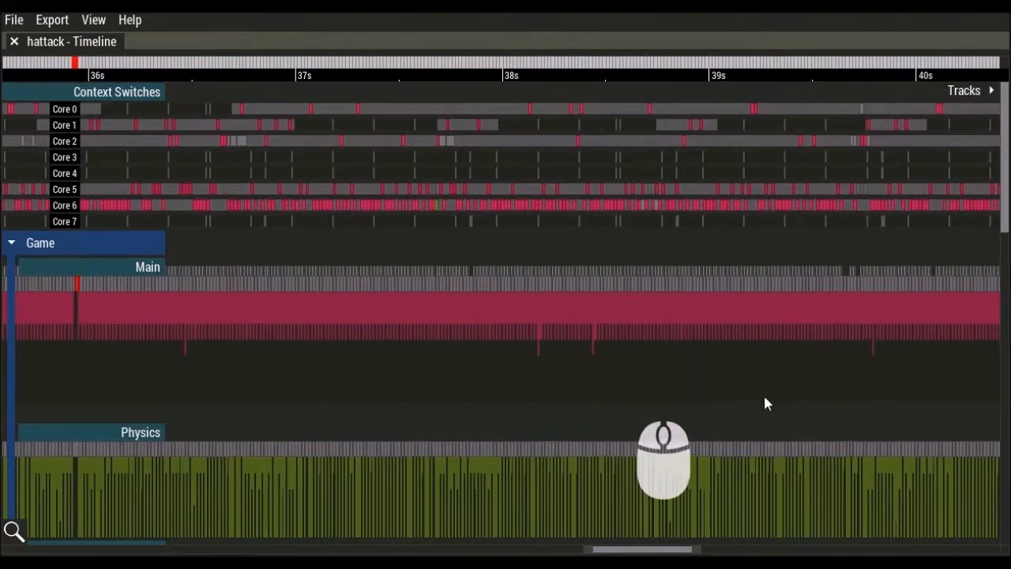
pyautogui.scroll(-3)
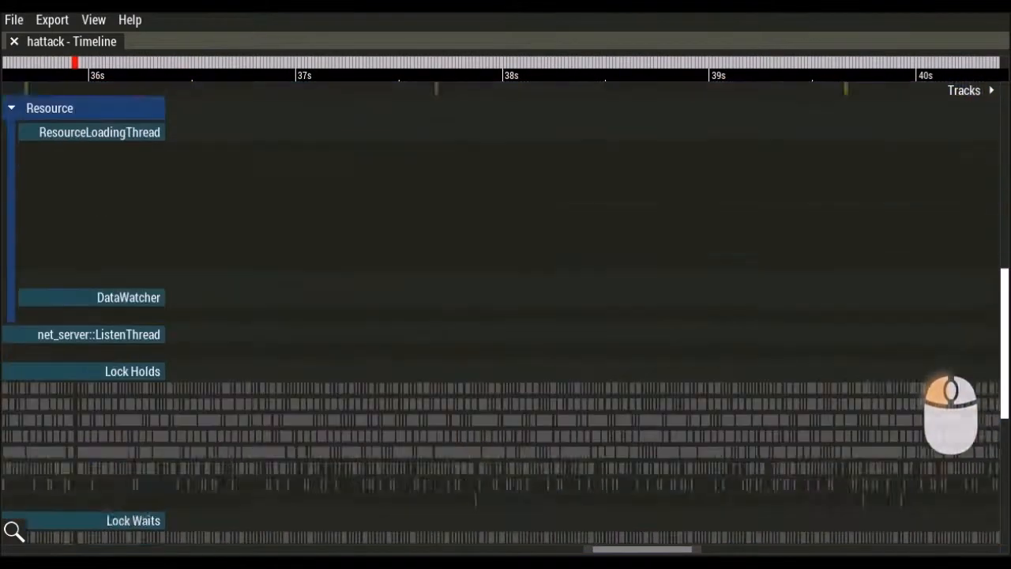
pyautogui.scroll(3)
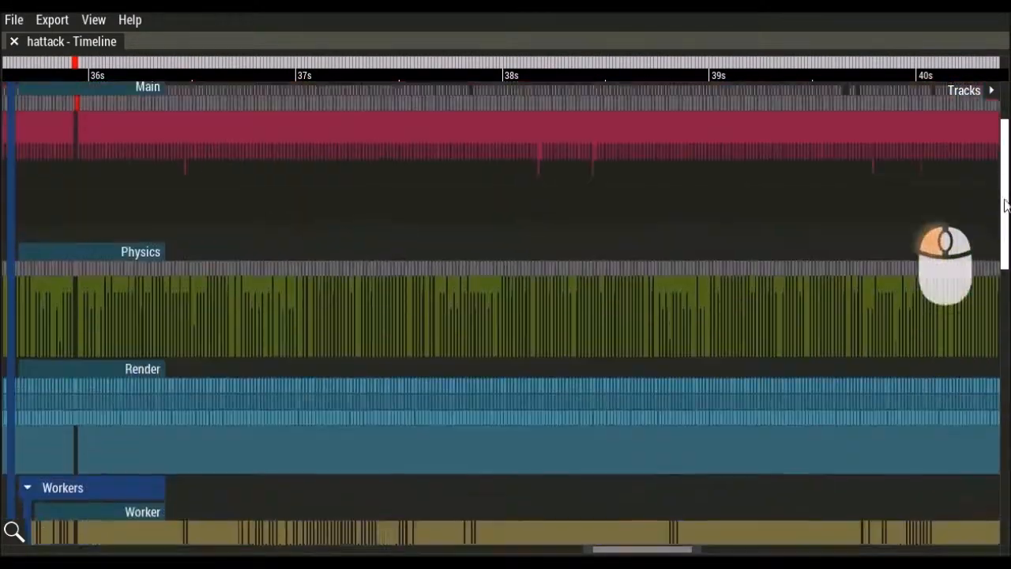
pyautogui.scroll(3)
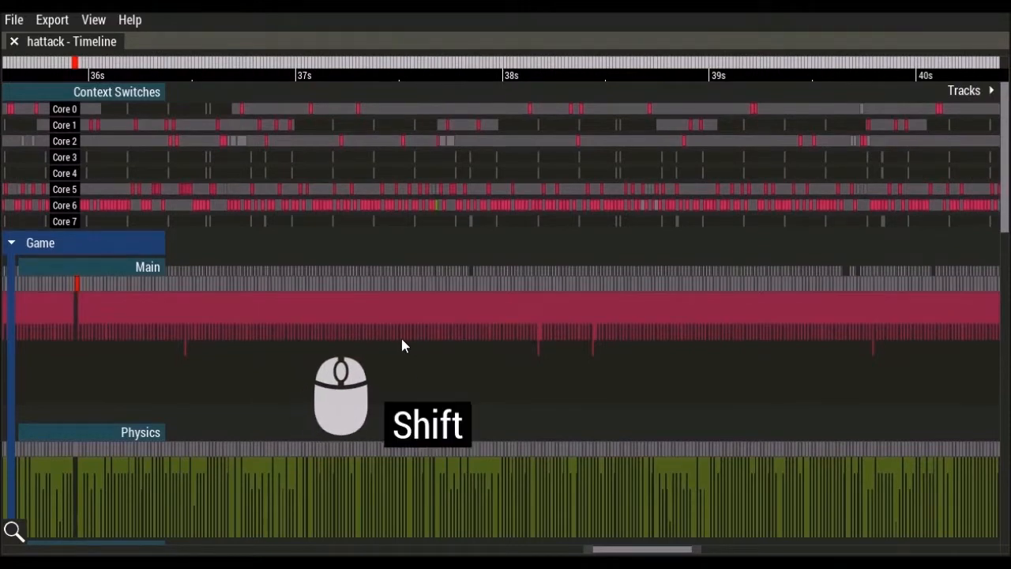
pyautogui.scroll(-3)
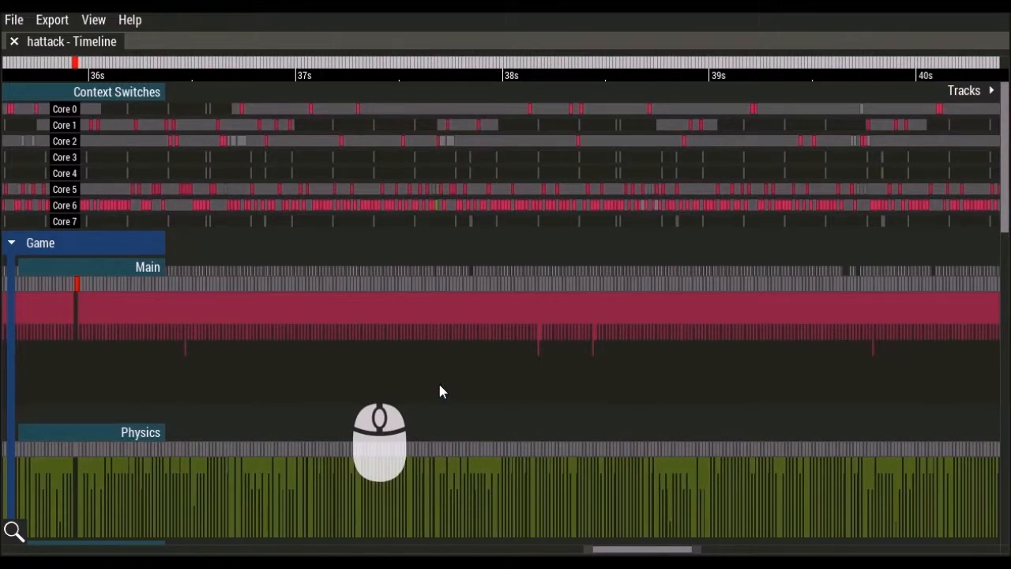
pyautogui.moveTo(474, 361)
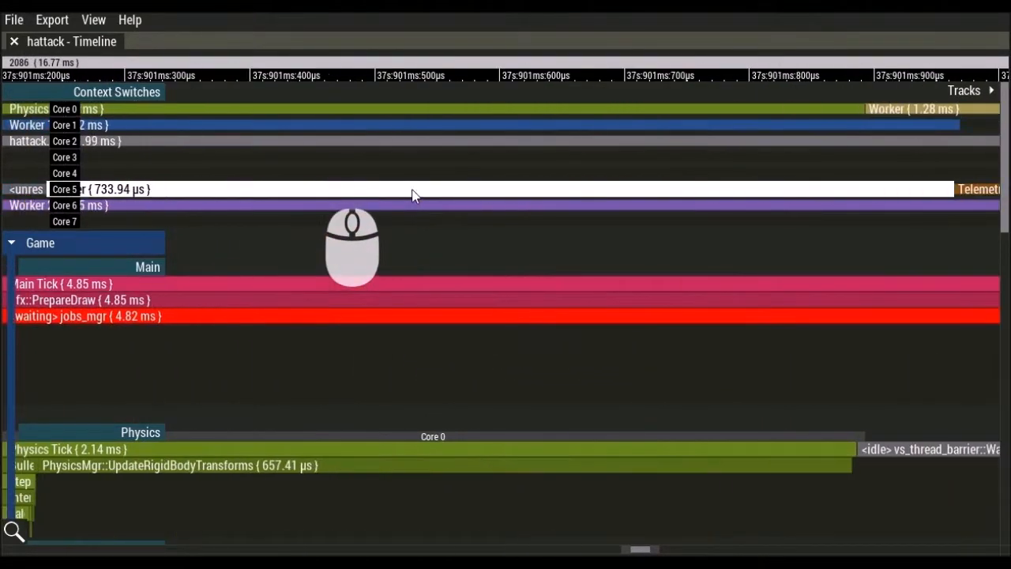
pyautogui.moveTo(186, 465)
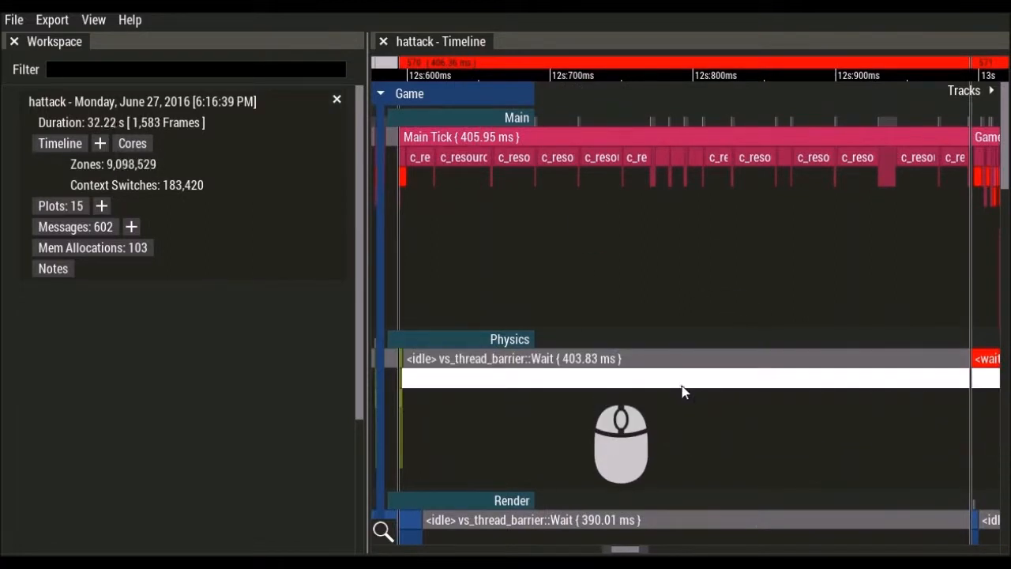
# - Profile the 405.95 ms Main Tick zone, then zoom out to the whole ~55-second capture
pyautogui.scroll(-3)
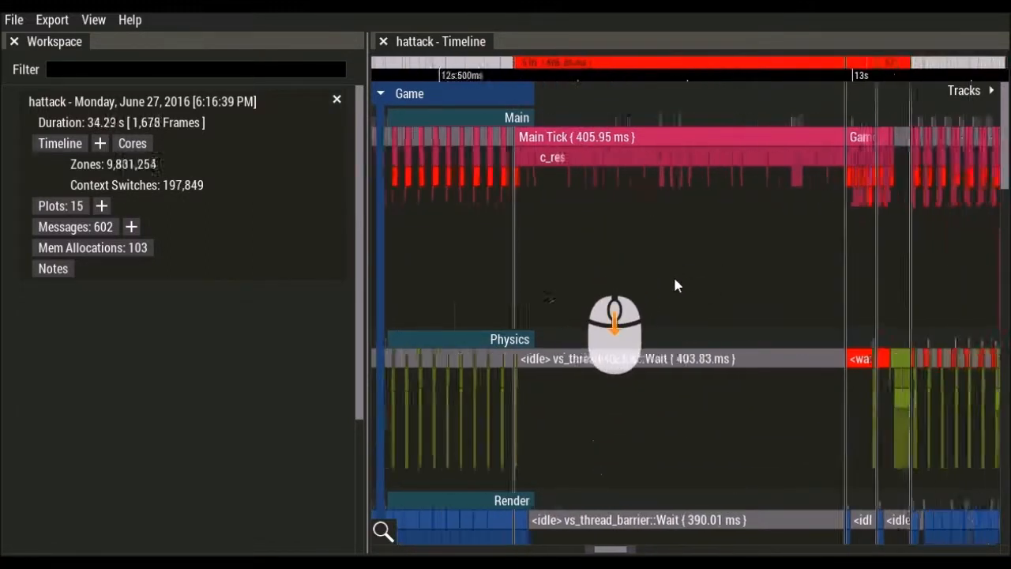
pyautogui.rightClick(615, 324)
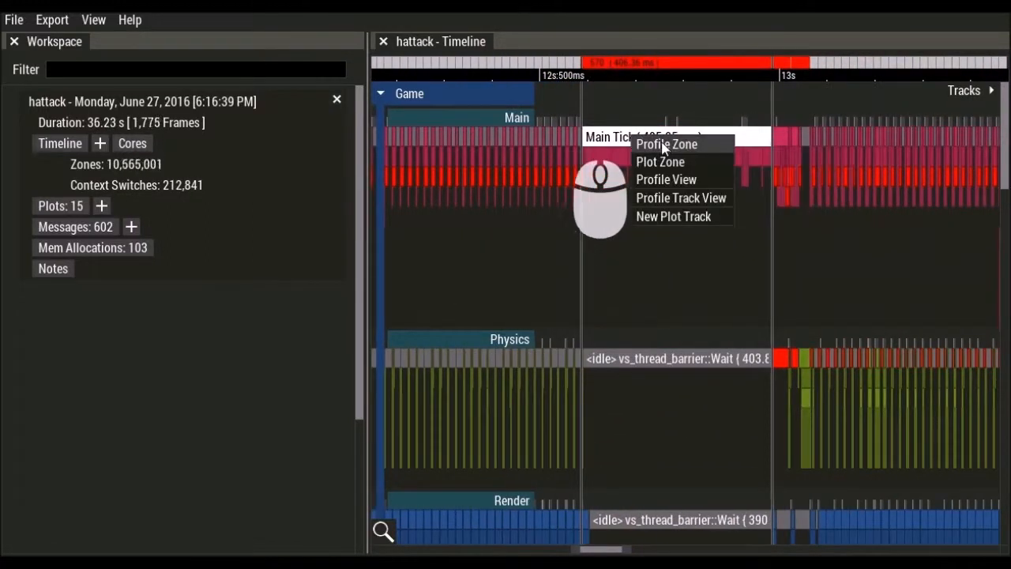
pyautogui.click(667, 144)
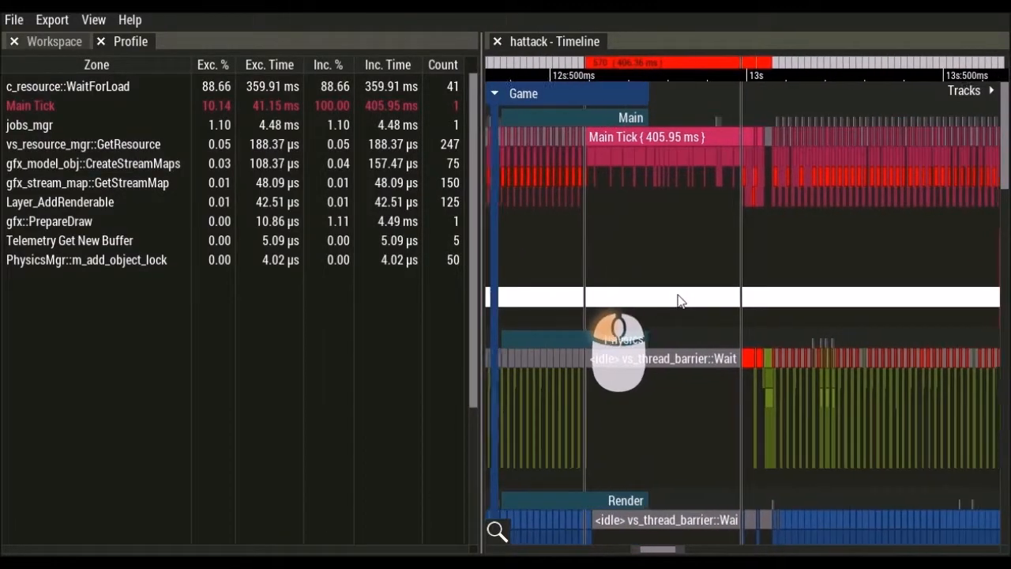
pyautogui.scroll(-3)
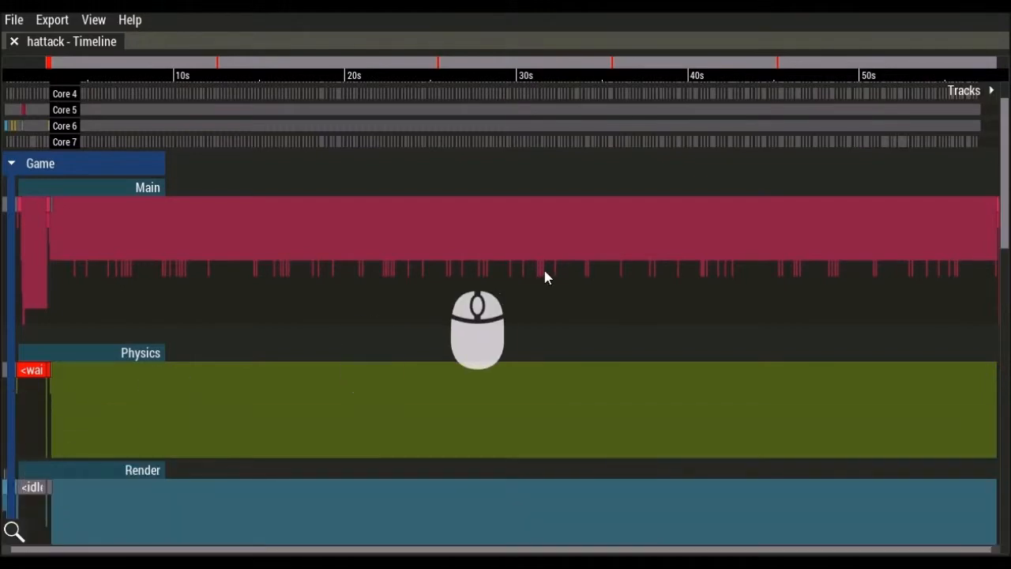
# - Search zones for 'shadow' (13,312 matches) and sort them by zone duration, longest first
pyautogui.click(14, 531)
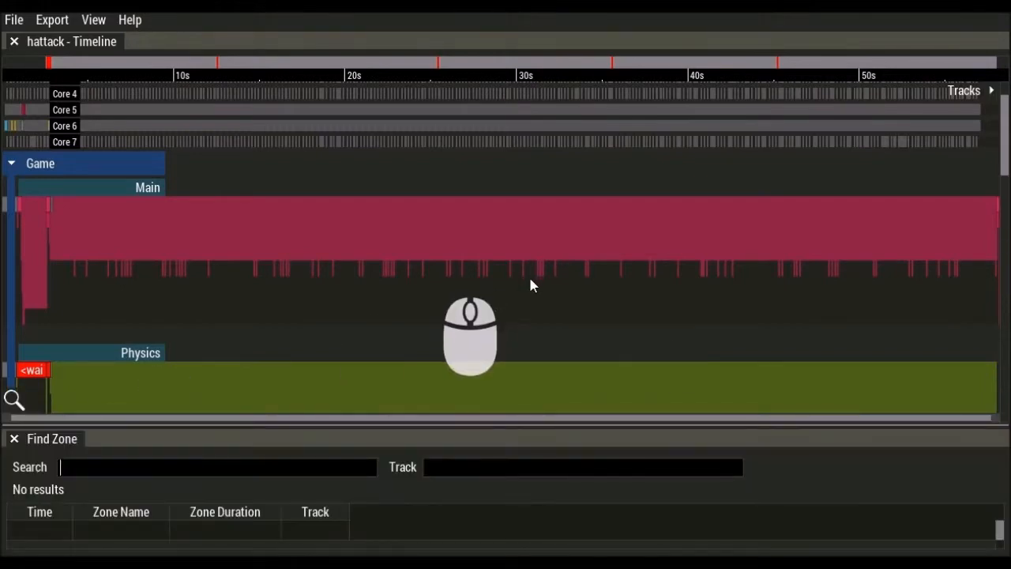
pyautogui.write('shad')
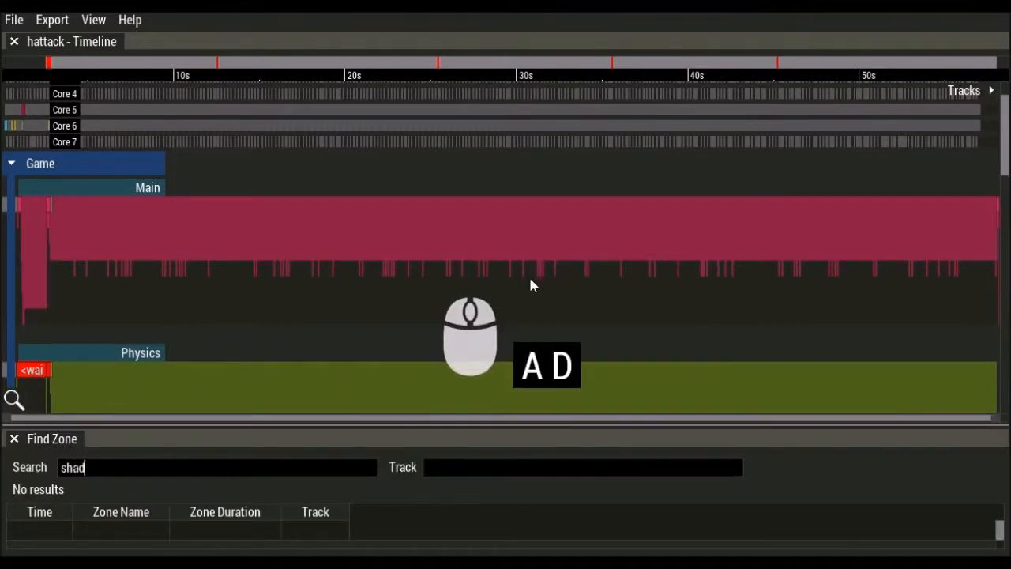
pyautogui.write('ow')
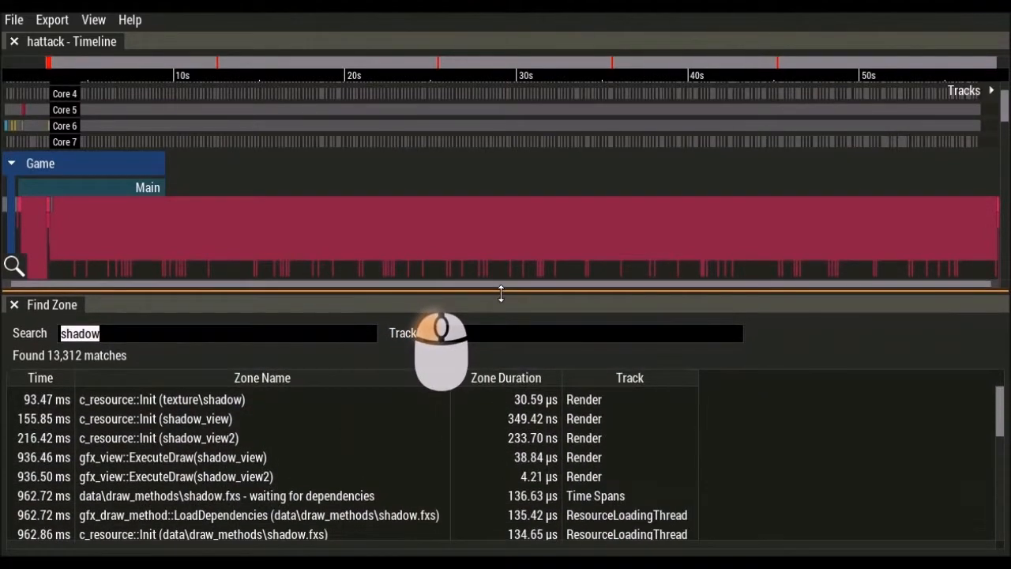
pyautogui.scroll(-3)
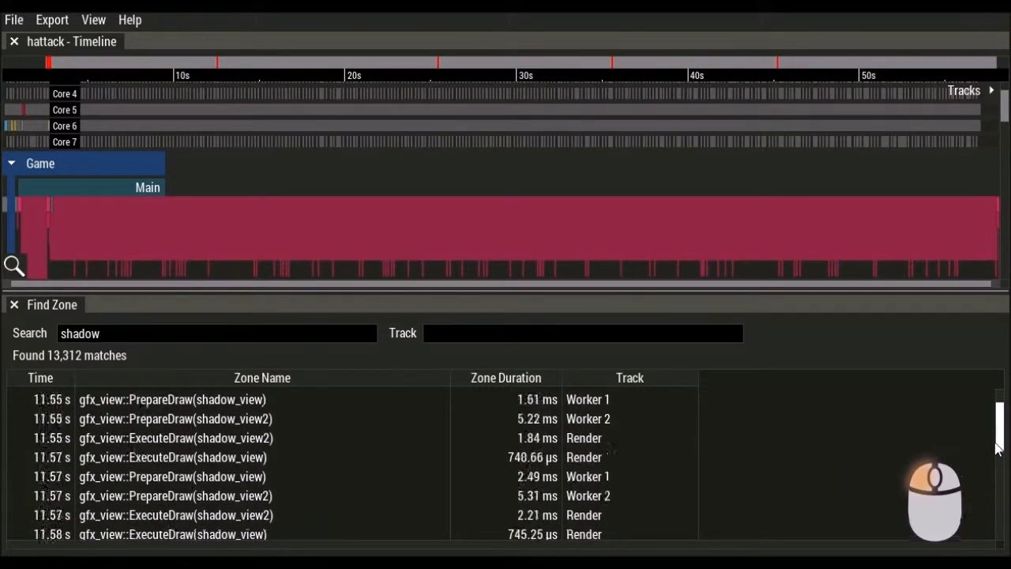
pyautogui.click(506, 378)
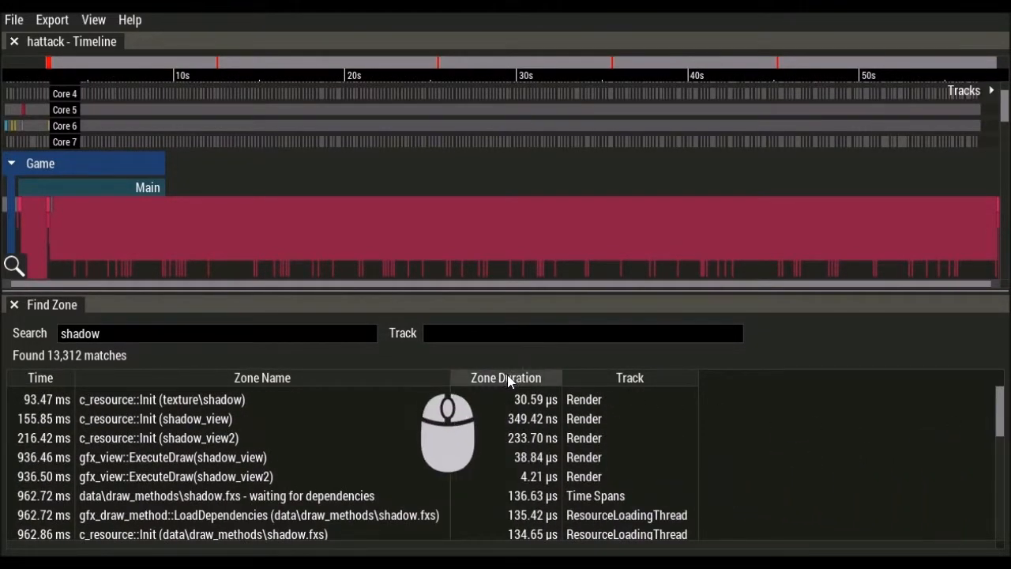
pyautogui.click(505, 378)
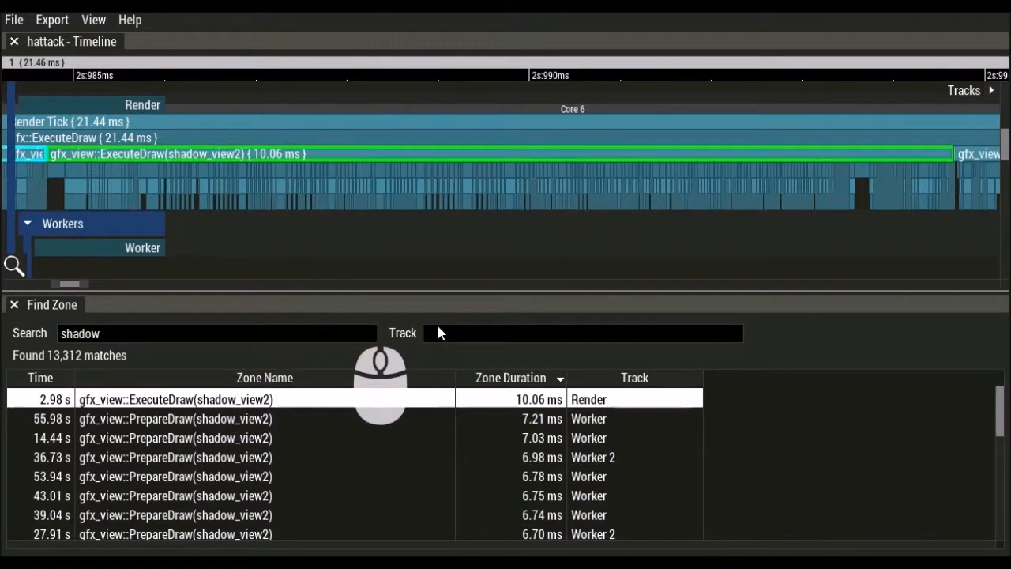
# - Filter the shadow matches to 'Worker' tracks (6,633), sort longest first and jump to the top match
pyautogui.write('Wo')
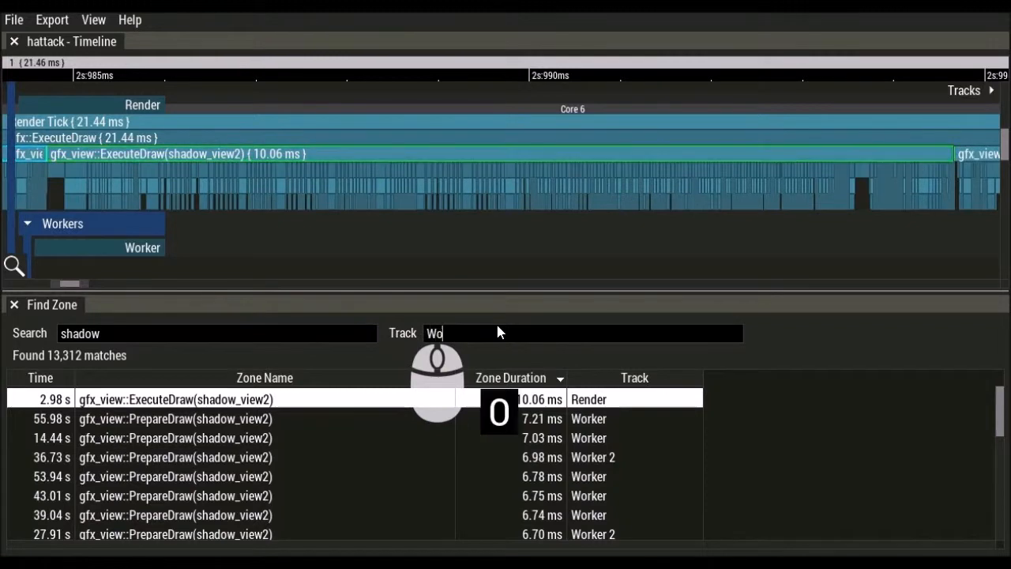
pyautogui.write('rker')
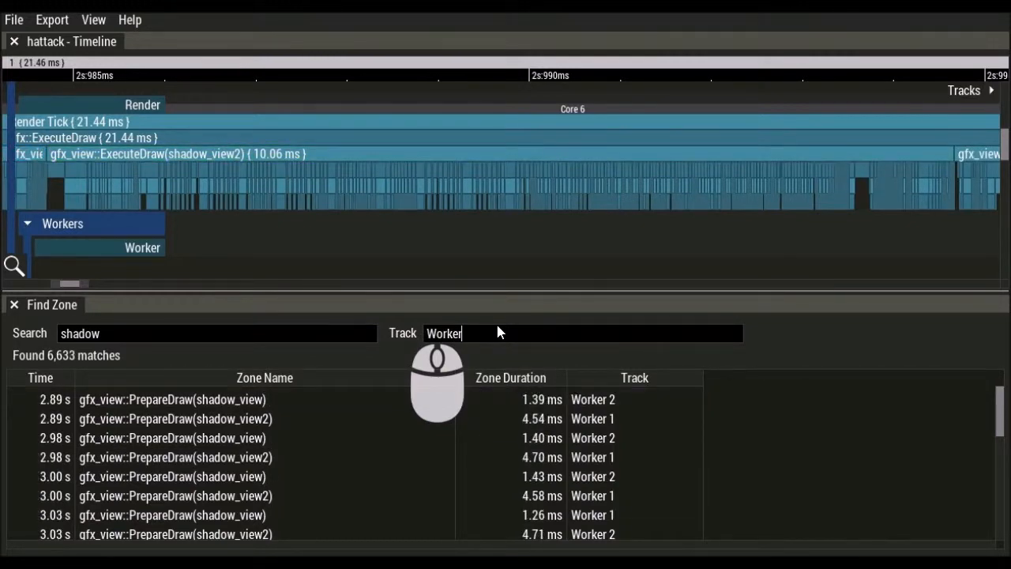
pyautogui.click(511, 378)
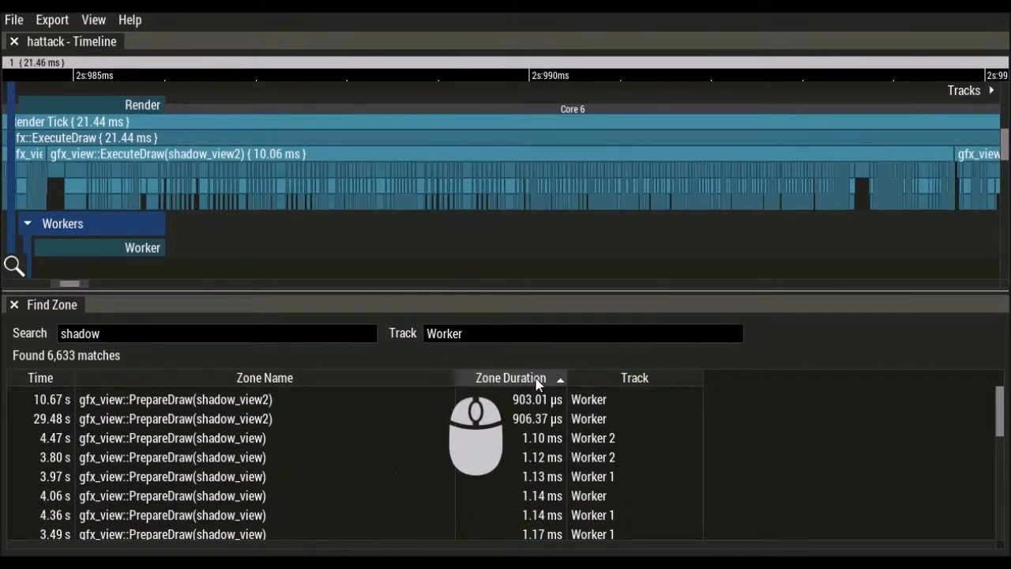
pyautogui.click(511, 377)
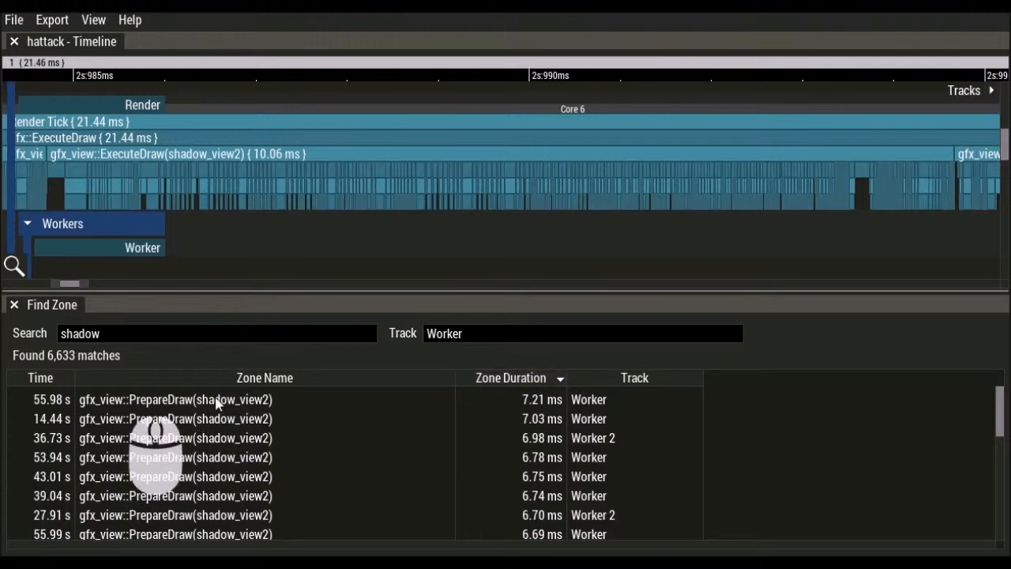
pyautogui.click(175, 399)
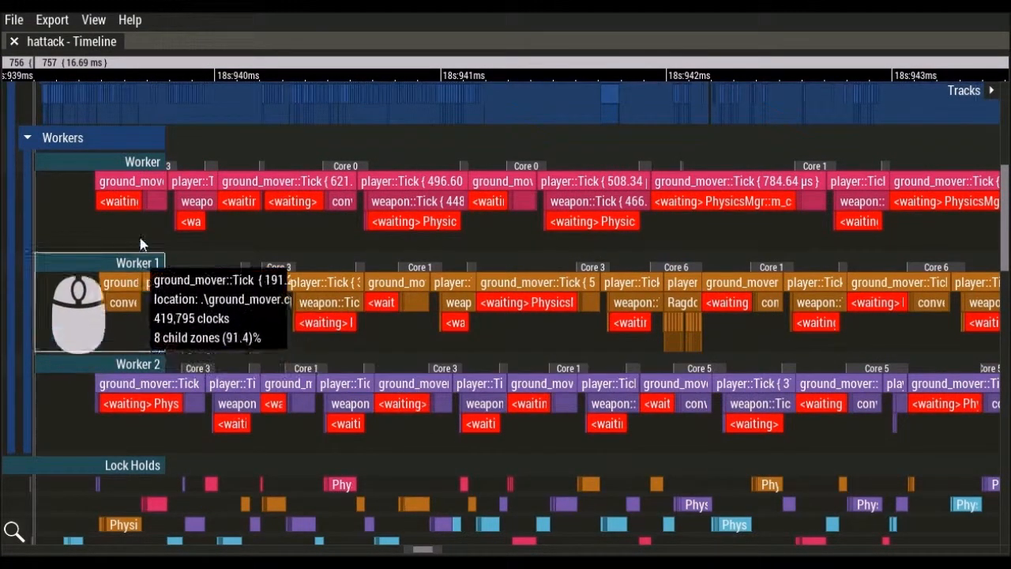
pyautogui.moveTo(66, 318)
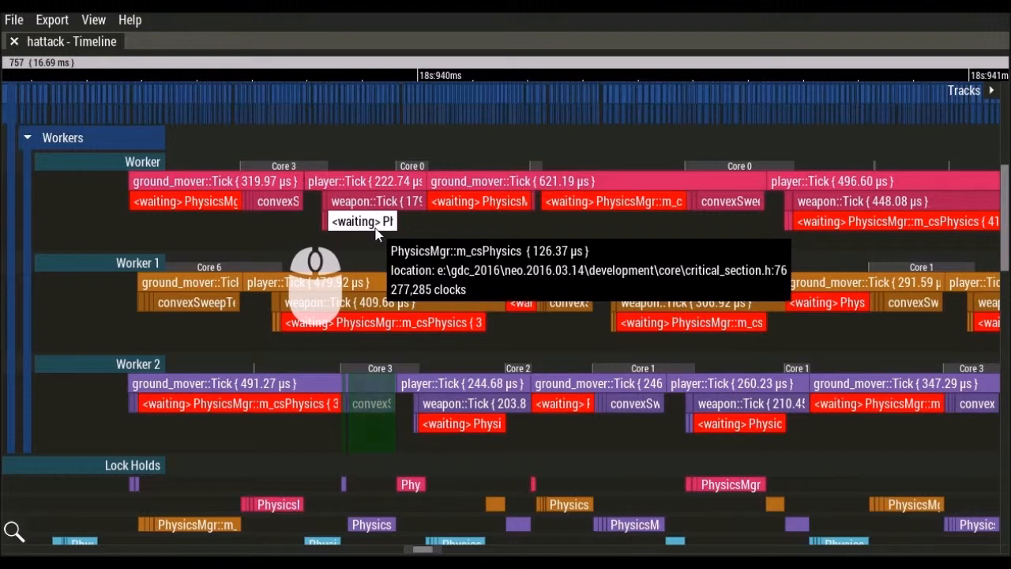
pyautogui.moveTo(462, 234)
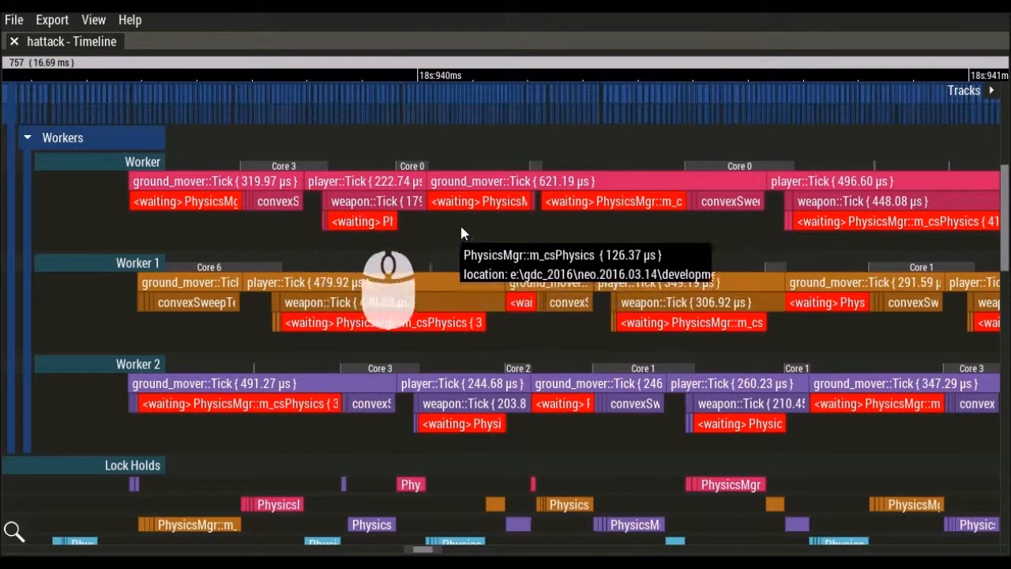
pyautogui.moveTo(442, 332)
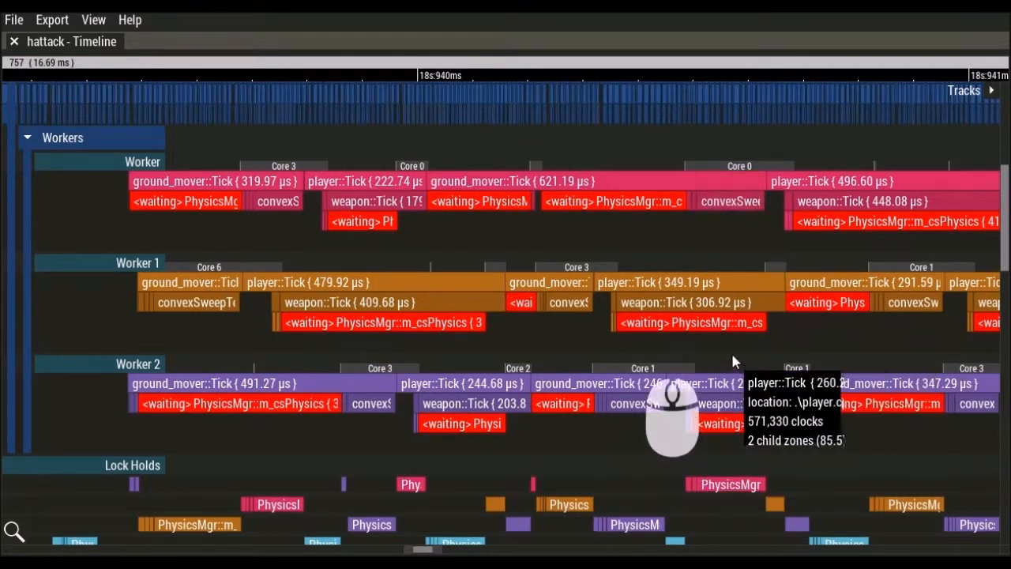
# - Scroll down to the Lock Holds and Lock Waits tracks showing Worker 2 waiting on PhysicsMgr::m_csPhysics
pyautogui.scroll(-3)
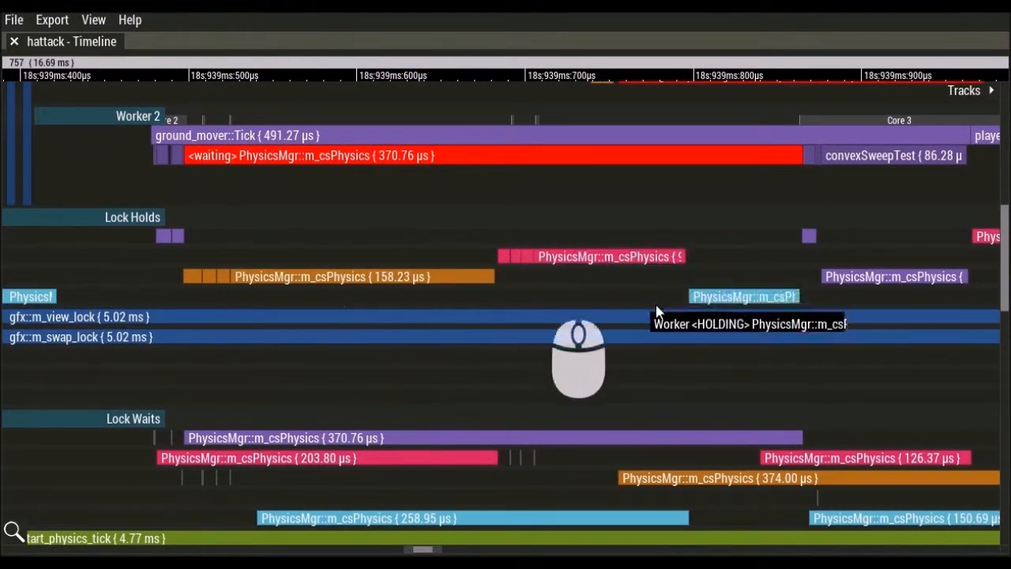
pyautogui.moveTo(845, 335)
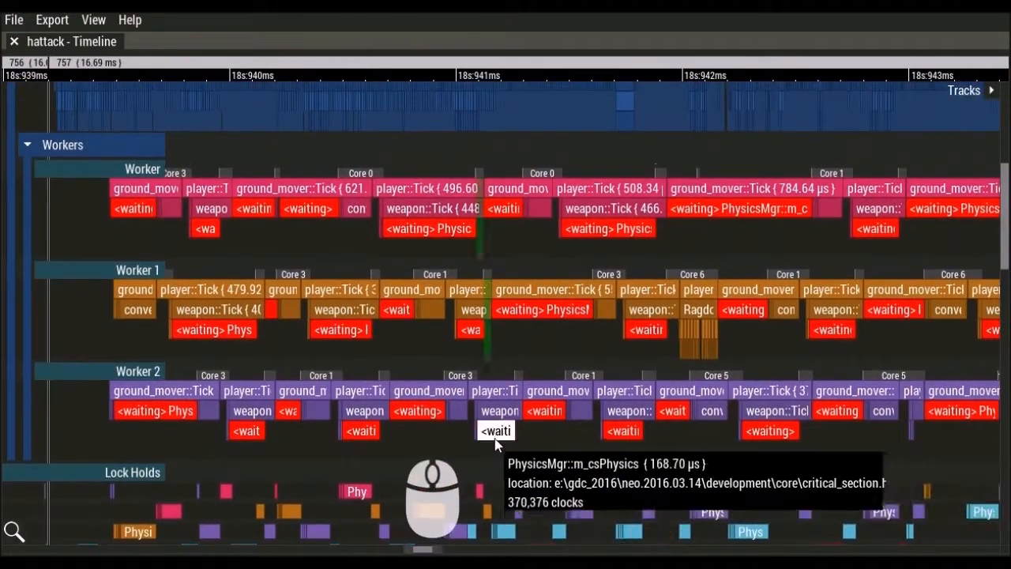
pyautogui.moveTo(545, 310)
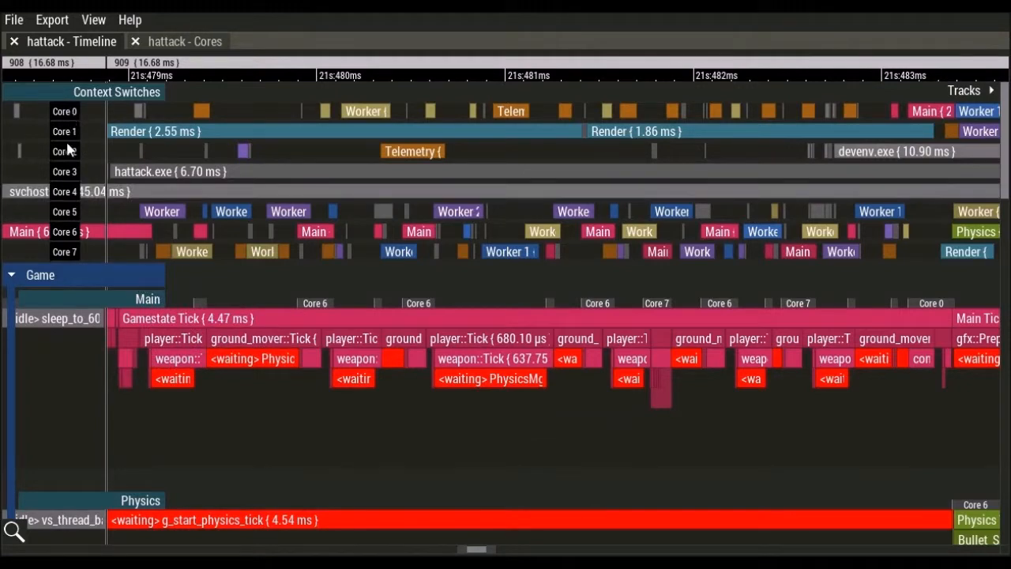
pyautogui.moveTo(213, 240)
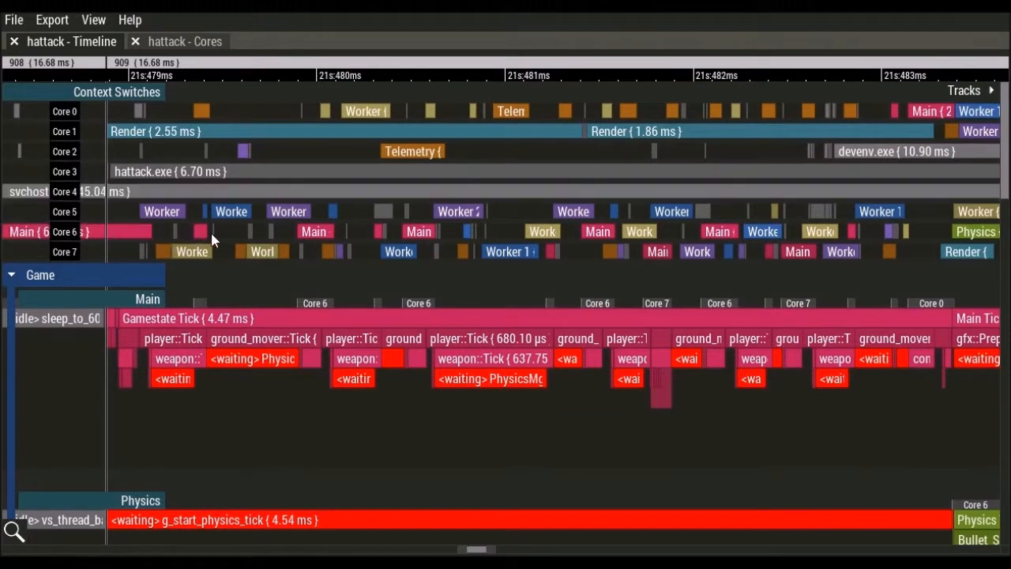
pyautogui.moveTo(544, 243)
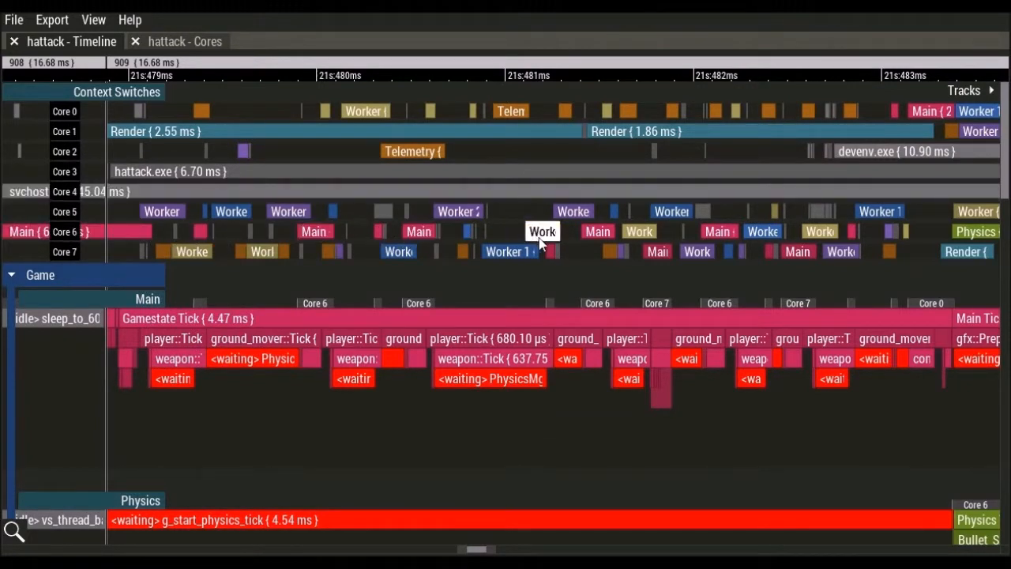
# - Zoom into the per-core Context Switches track, then scroll down to the Workers and Lock Holds tracks
pyautogui.scroll(3)
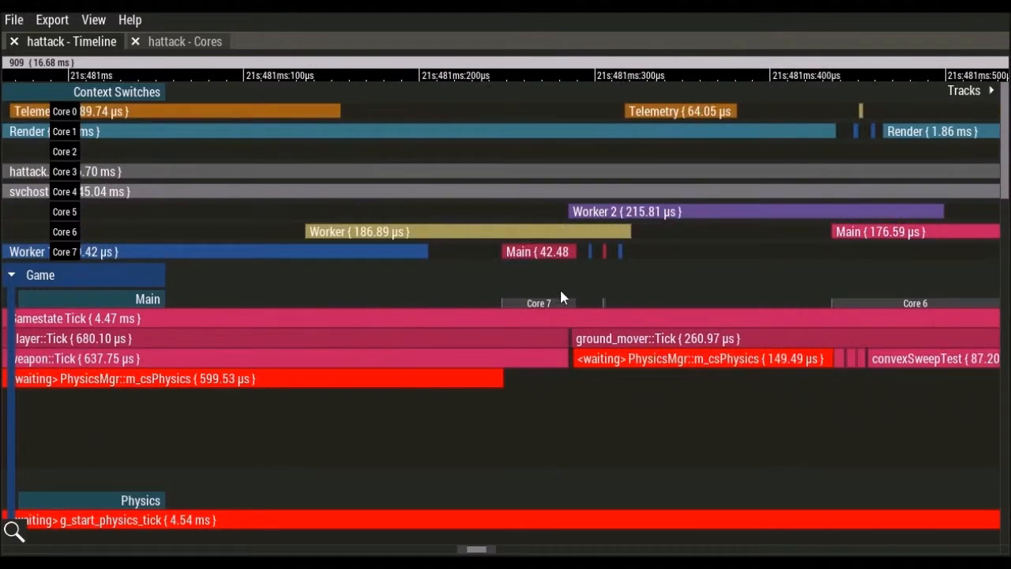
pyautogui.moveTo(566, 307)
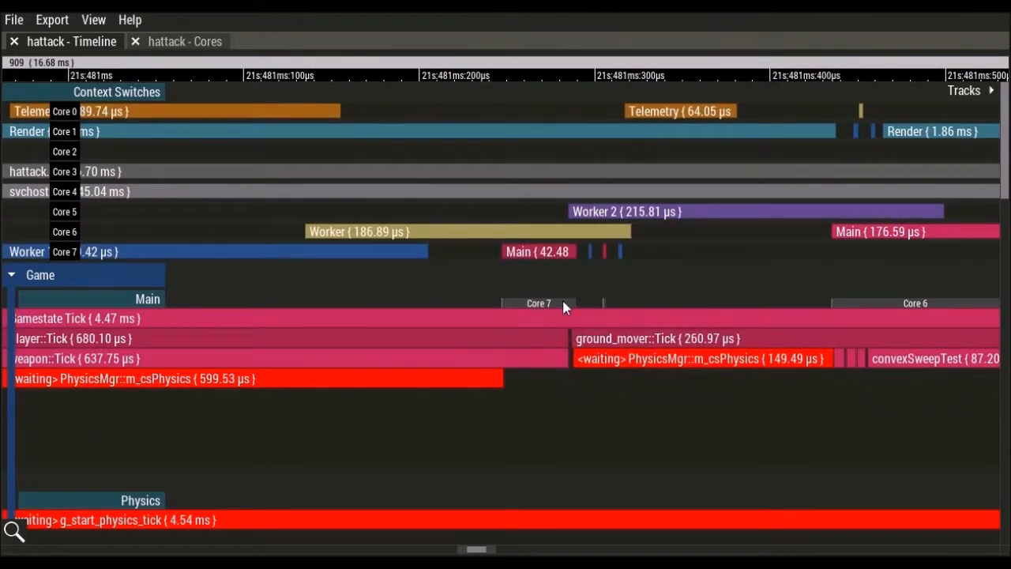
pyautogui.moveTo(741, 440)
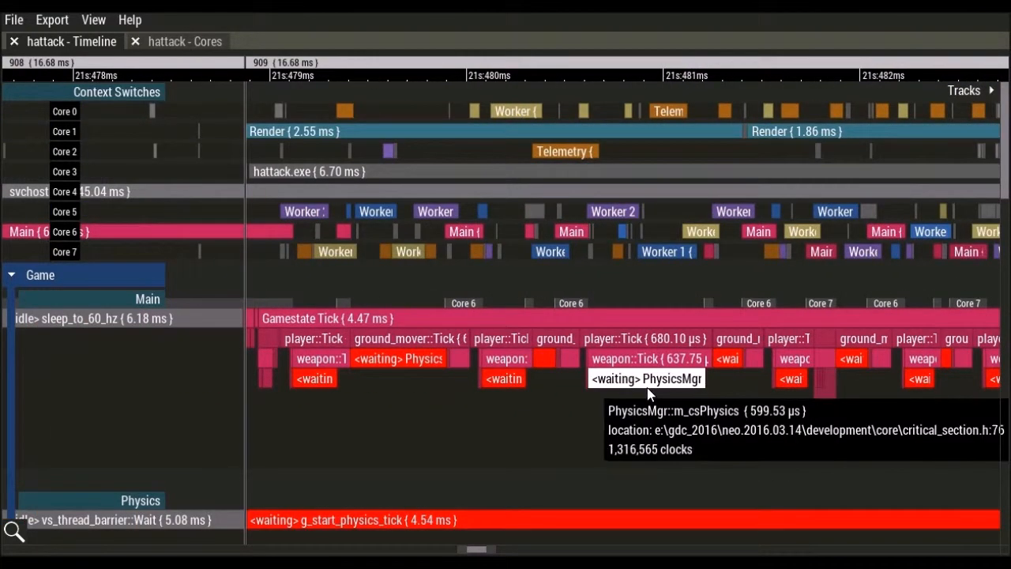
pyautogui.moveTo(726, 327)
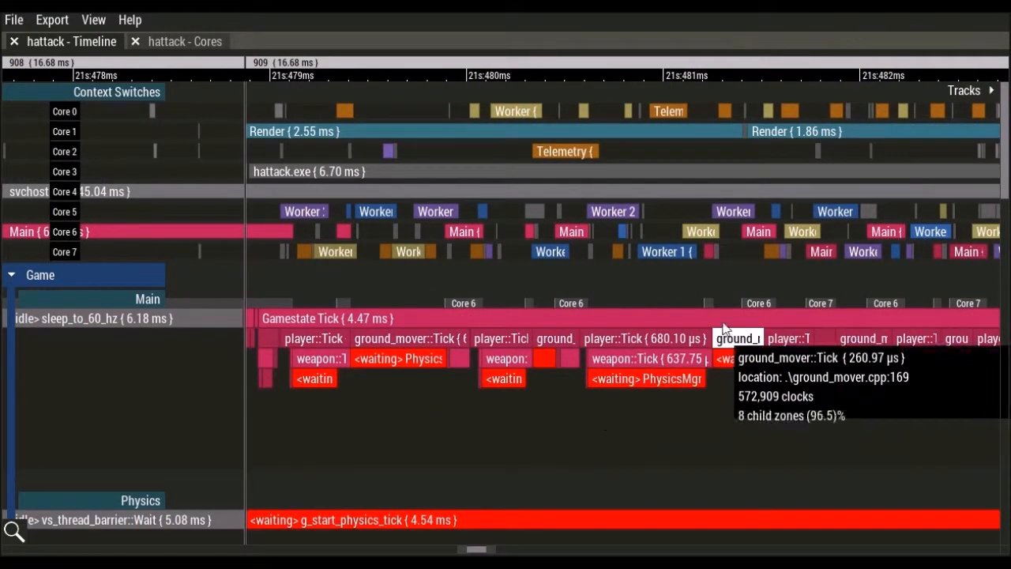
pyautogui.scroll(-3)
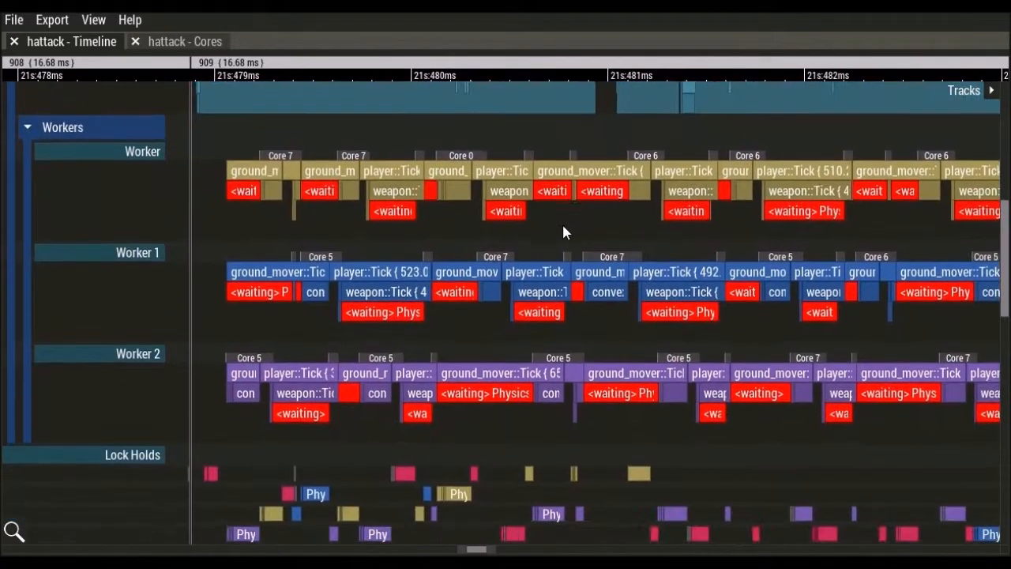
pyautogui.moveTo(307, 392)
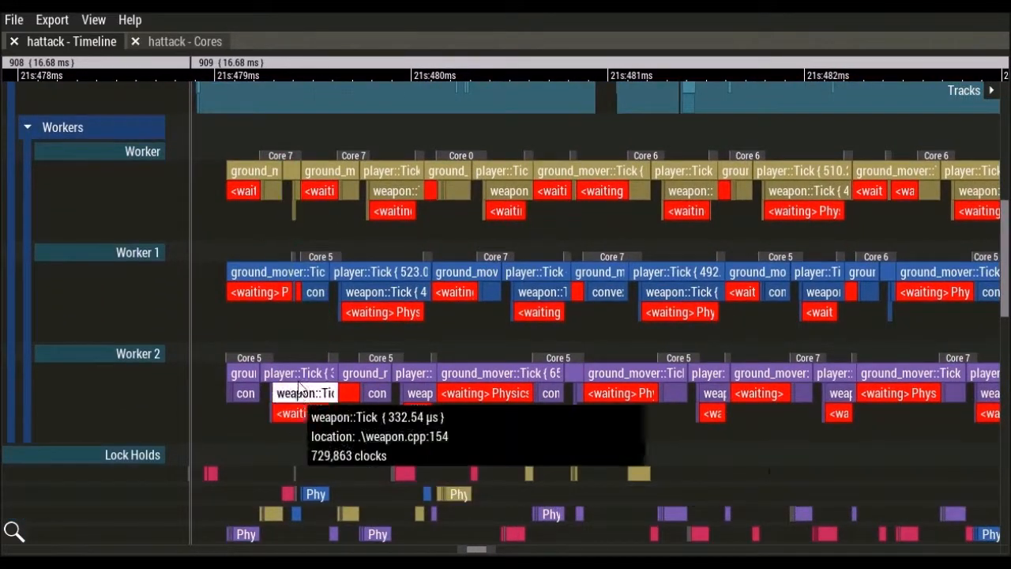
pyautogui.moveTo(683, 341)
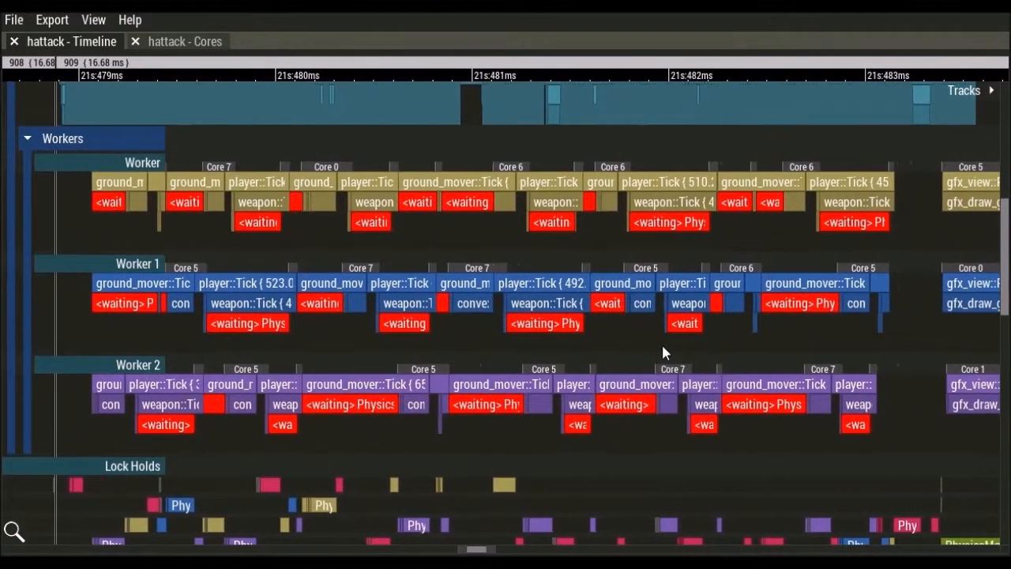
pyautogui.click(185, 41)
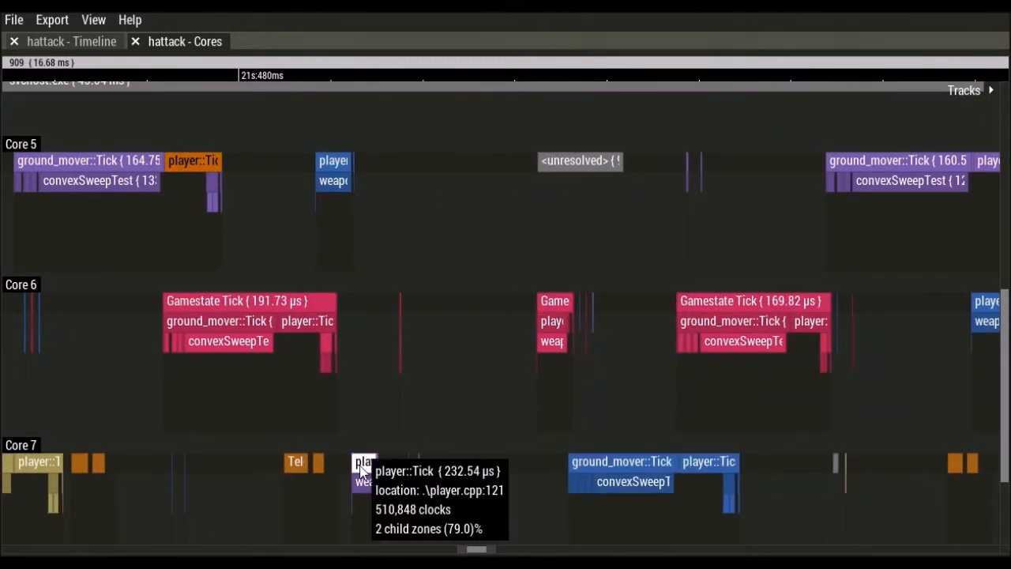
pyautogui.moveTo(193, 162)
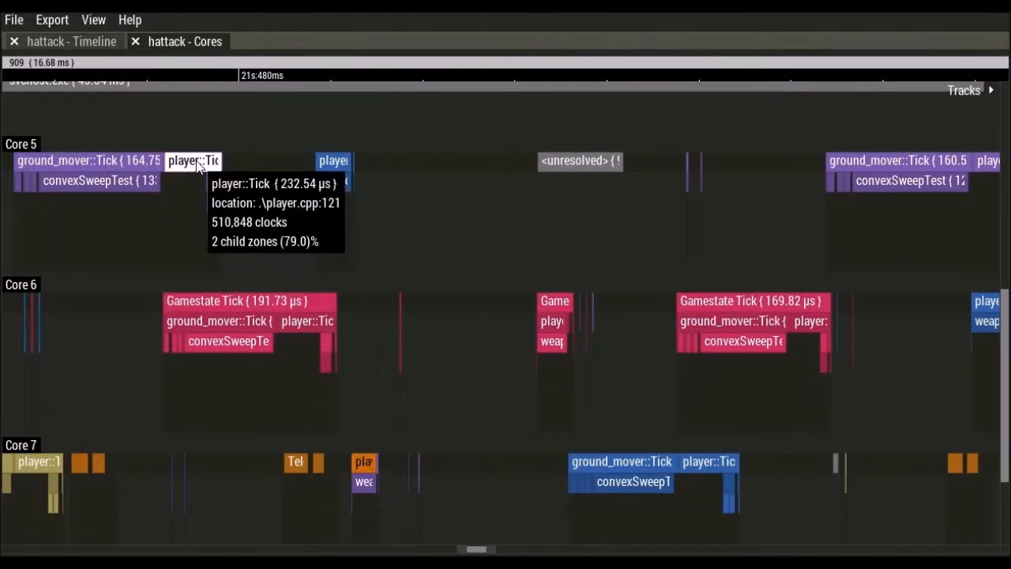
pyautogui.moveTo(364, 465)
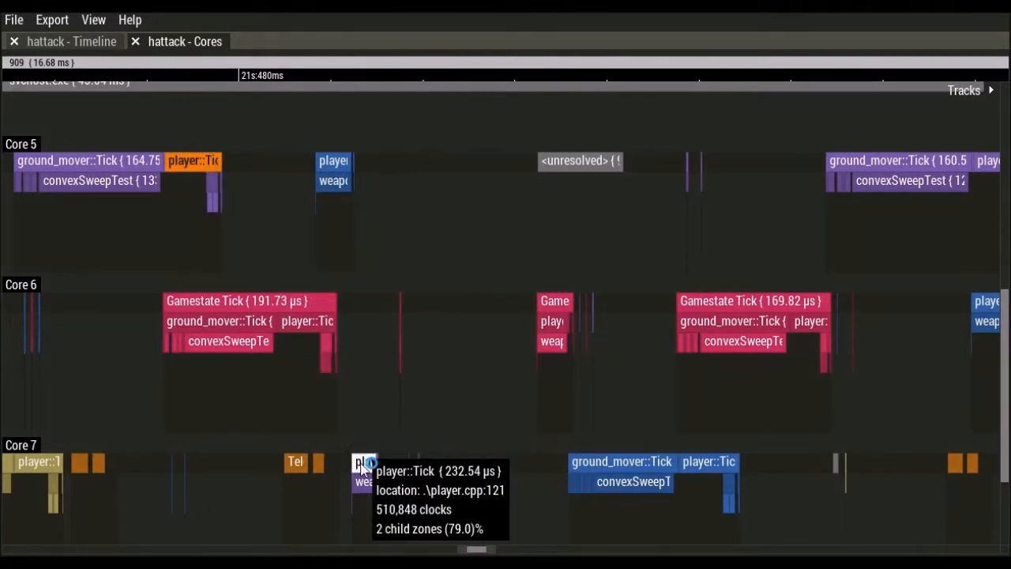
pyautogui.click(136, 41)
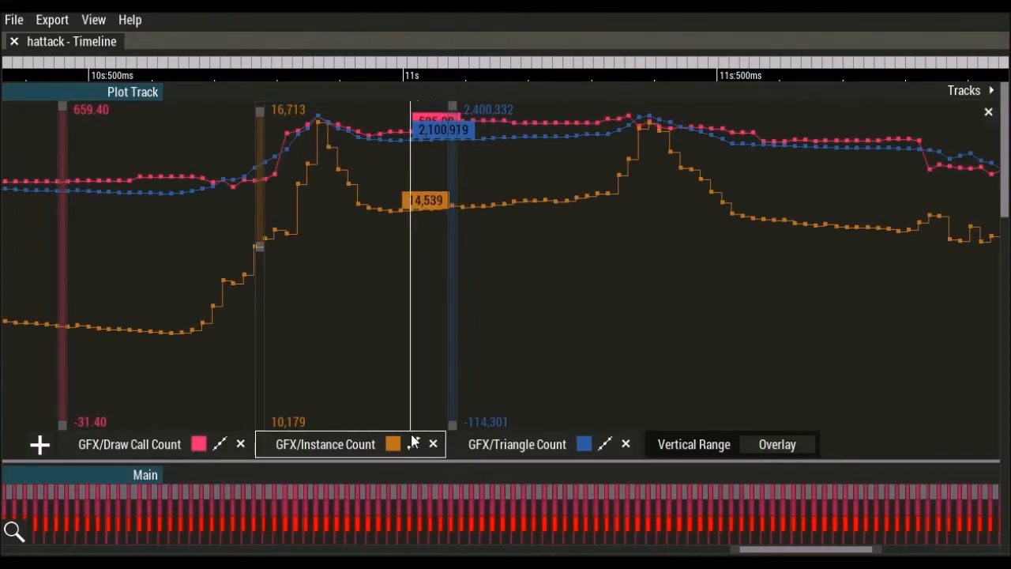
# - Cycle the Instance Count plot's draw style from steps to bars to connected points
pyautogui.click(415, 442)
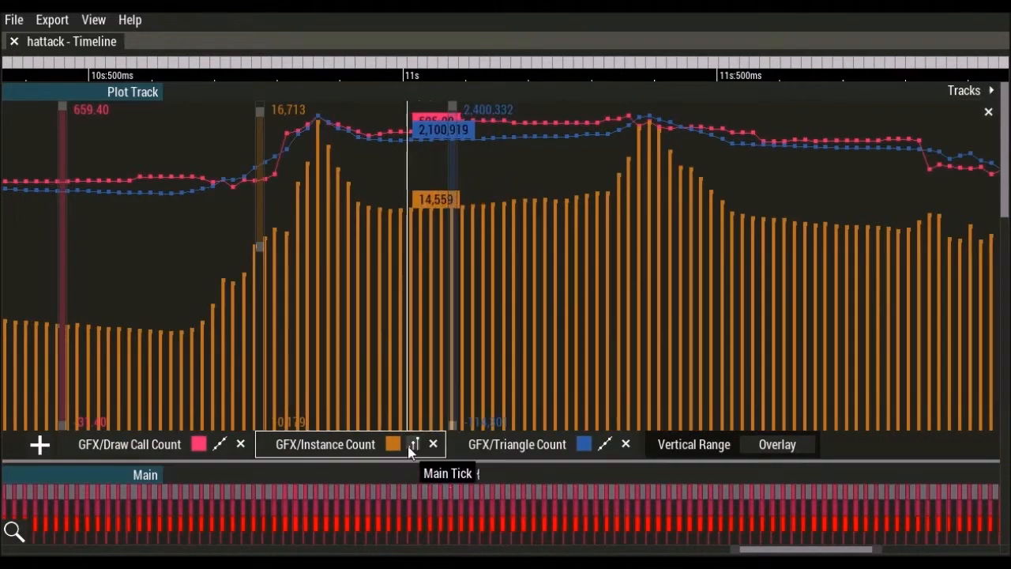
pyautogui.click(414, 444)
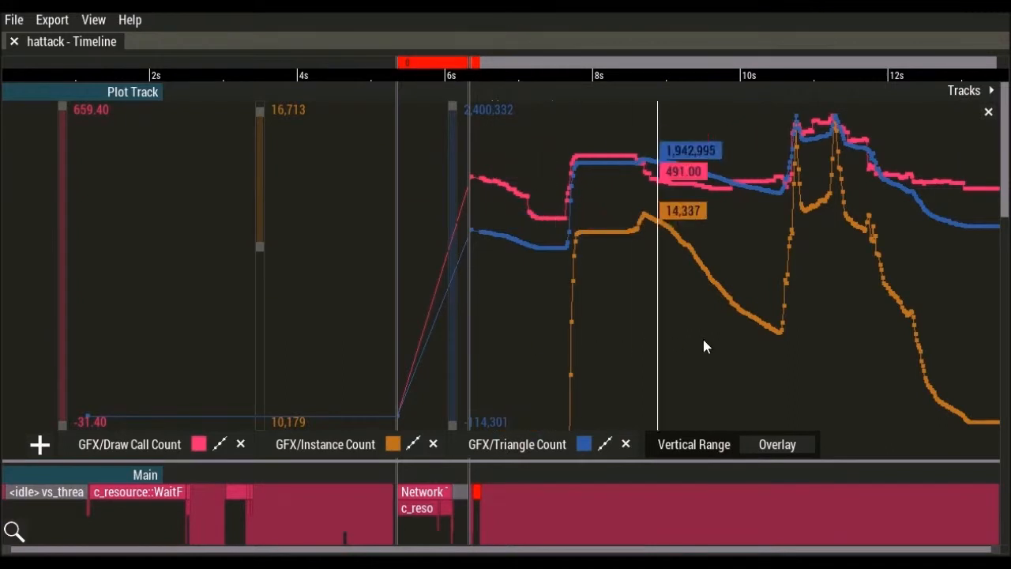
pyautogui.click(778, 442)
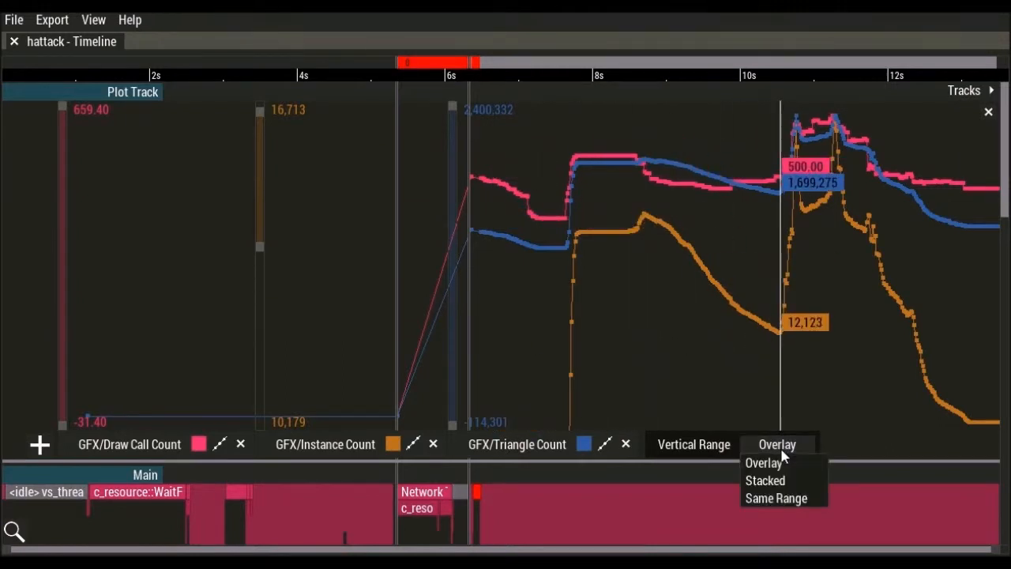
pyautogui.moveTo(782, 480)
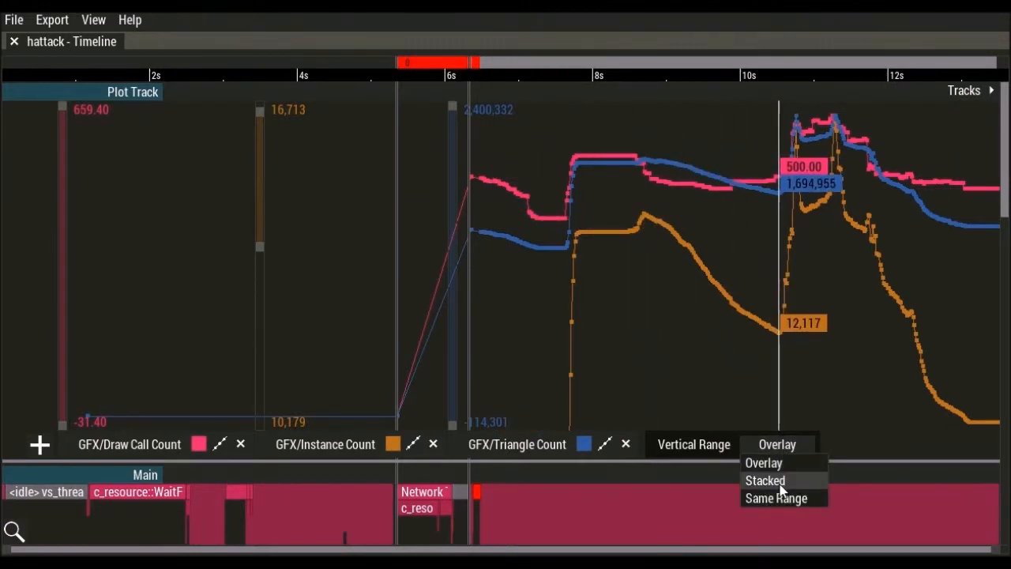
pyautogui.click(765, 481)
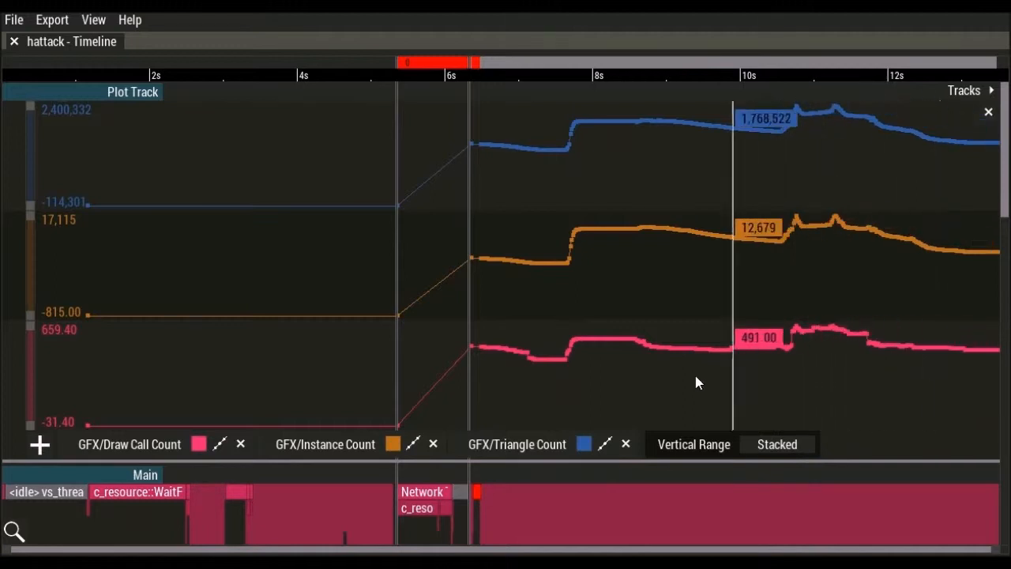
pyautogui.click(776, 444)
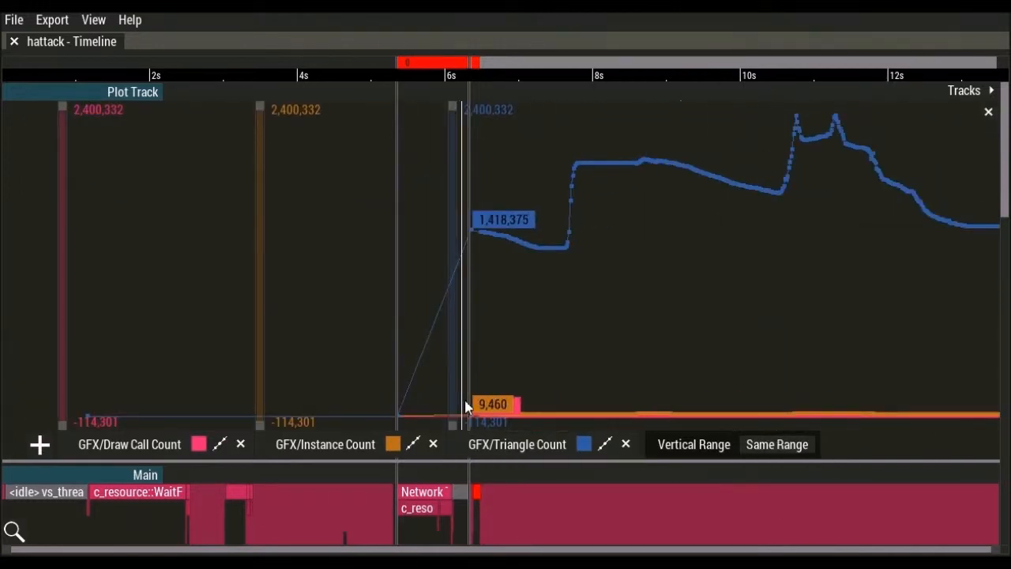
pyautogui.moveTo(831, 349)
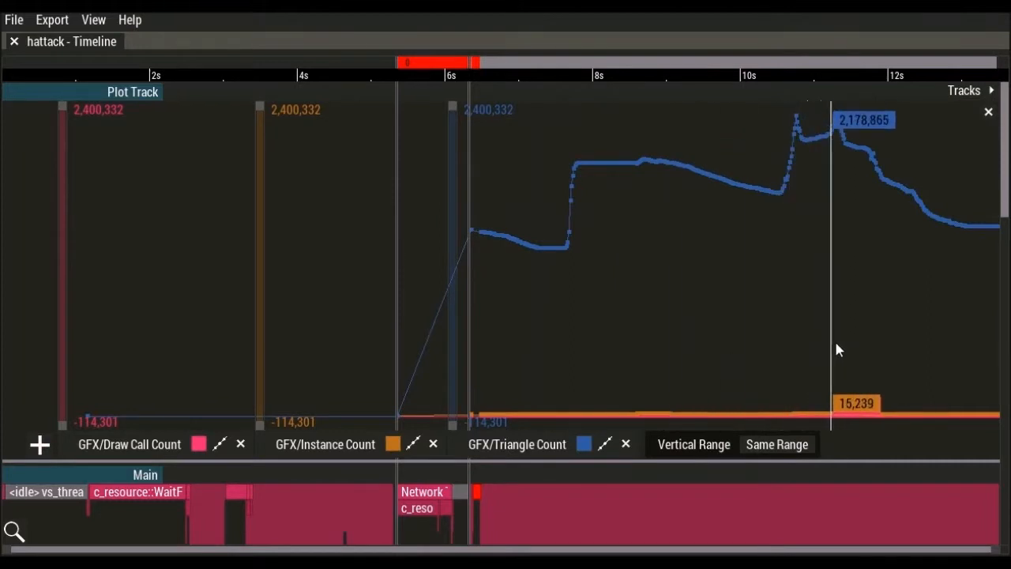
pyautogui.click(776, 444)
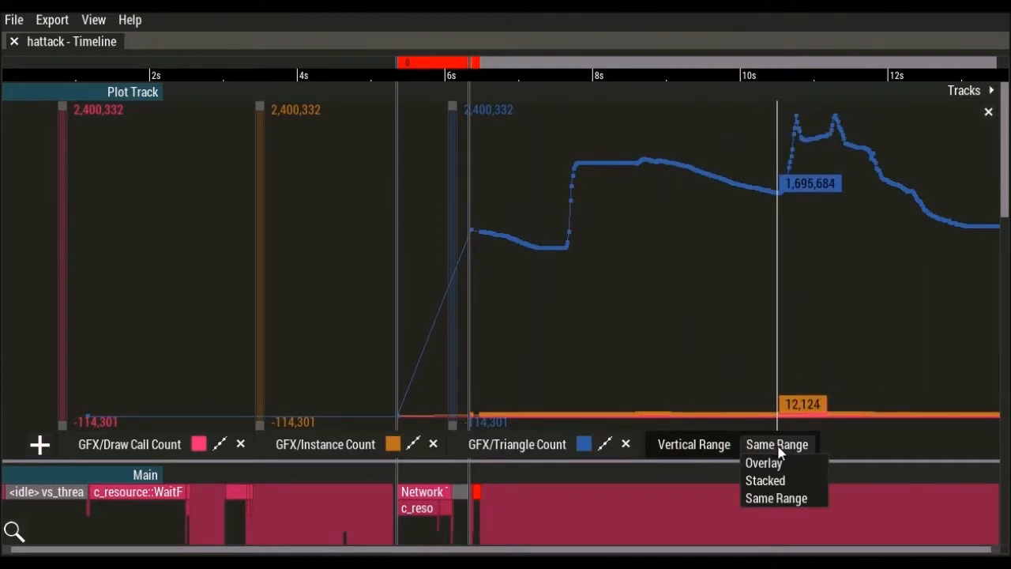
pyautogui.click(764, 463)
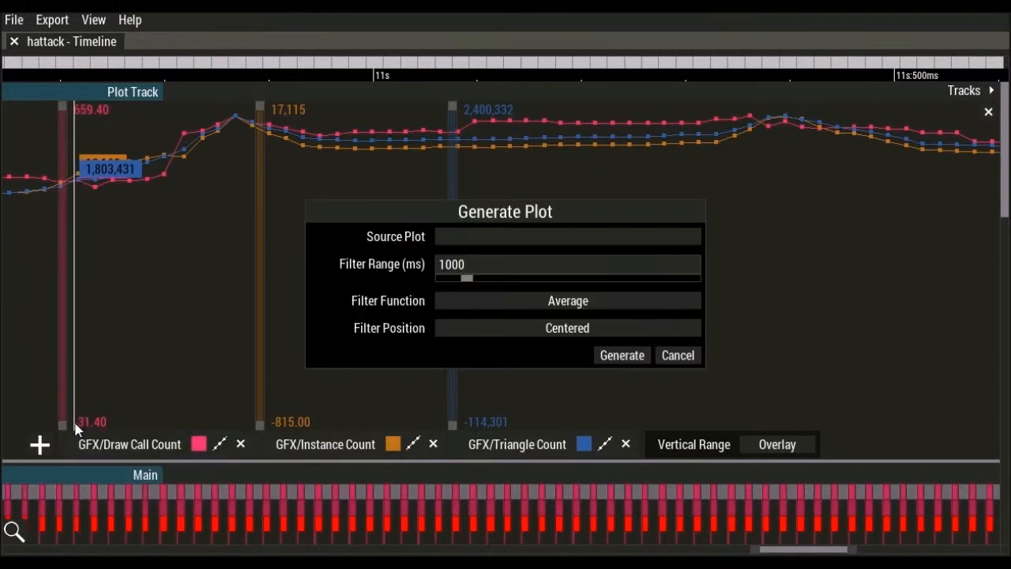
# - Generate a GFX Triangle Count plot averaged over a 1000 ms centred window
pyautogui.click(568, 236)
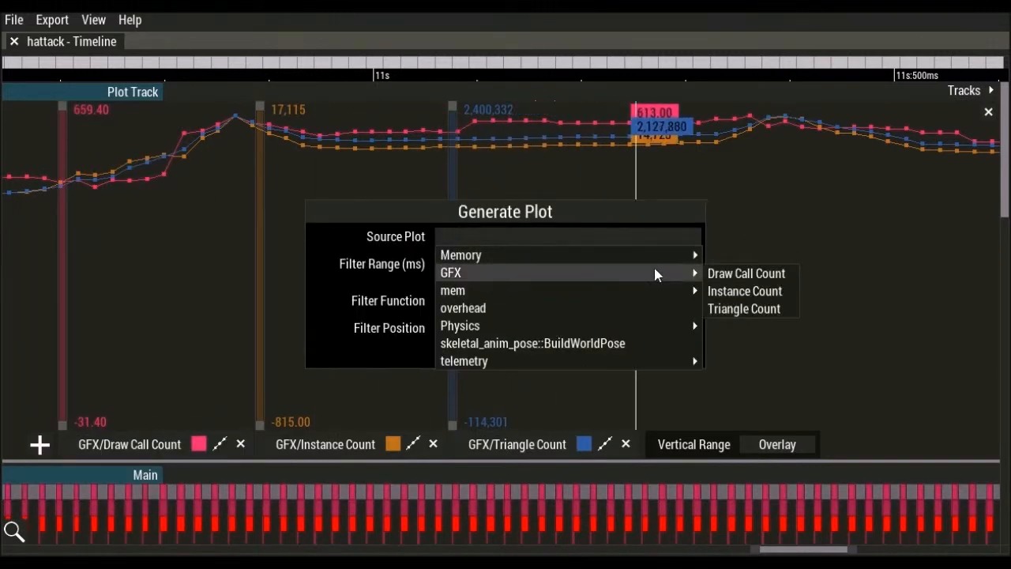
pyautogui.click(743, 308)
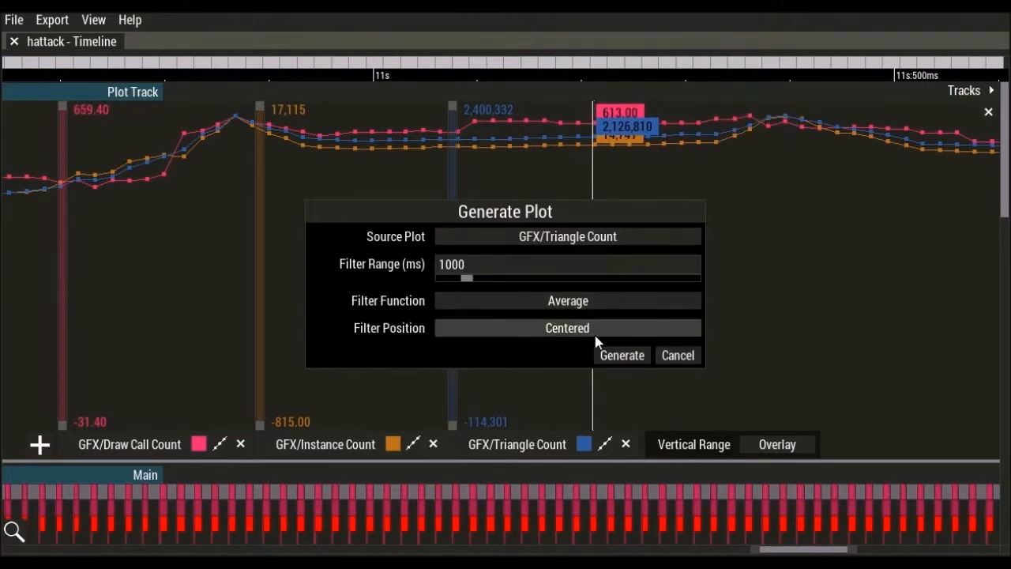
pyautogui.click(622, 354)
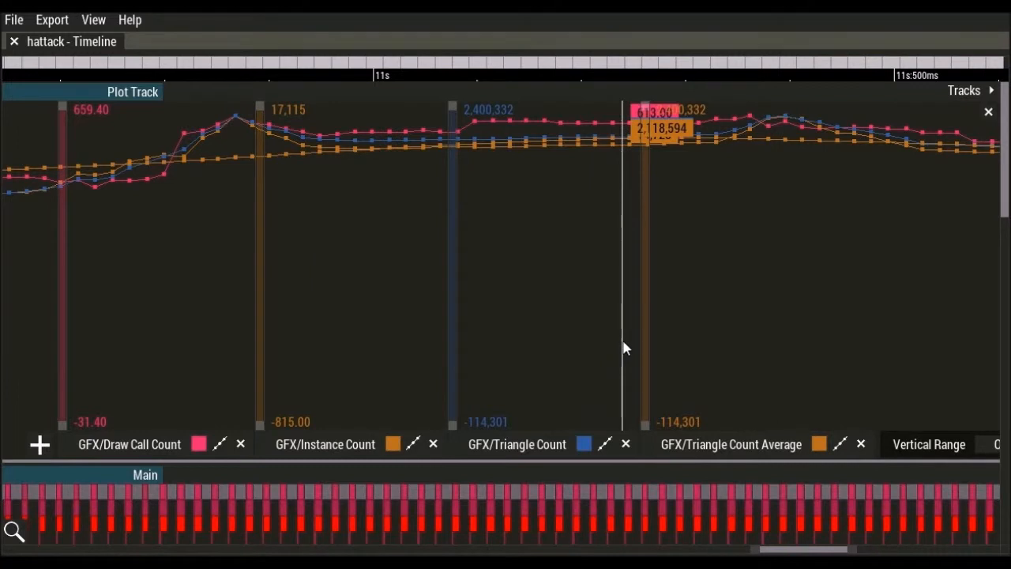
# - Recolour the Triangle Count Average yellow and remove the Instance Count and Draw Call Count plots
pyautogui.click(819, 442)
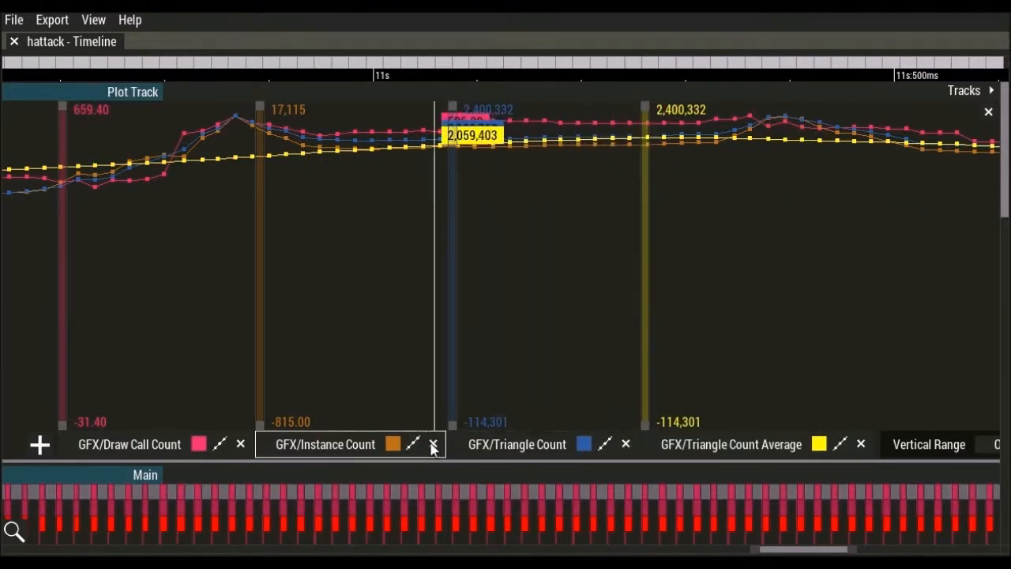
pyautogui.click(433, 443)
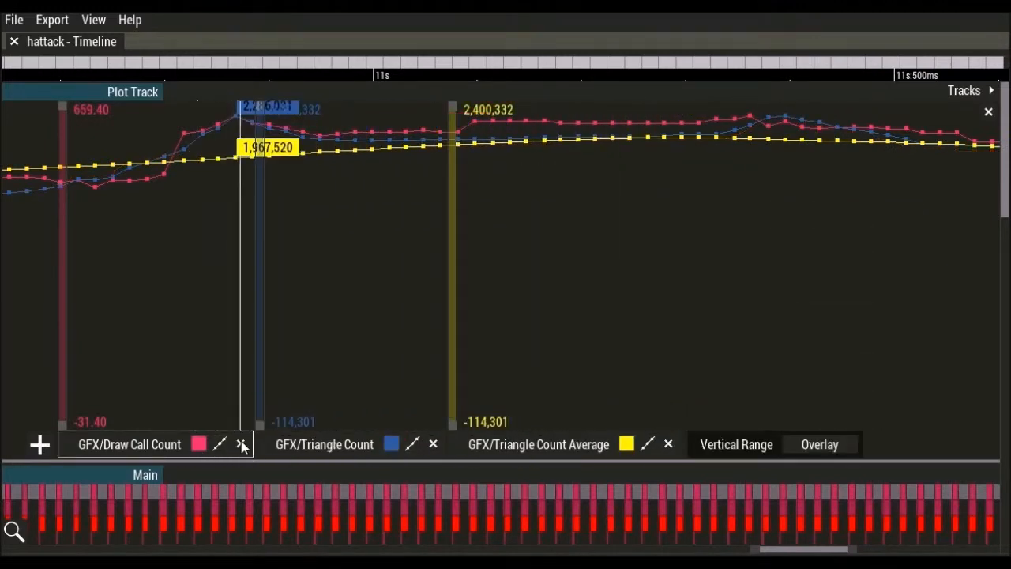
pyautogui.click(240, 444)
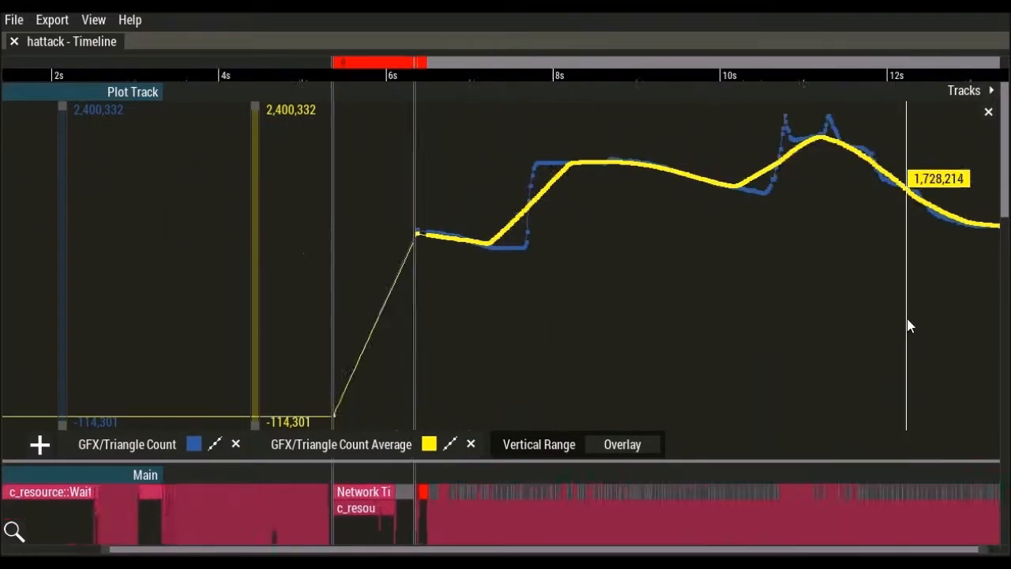
pyautogui.click(622, 444)
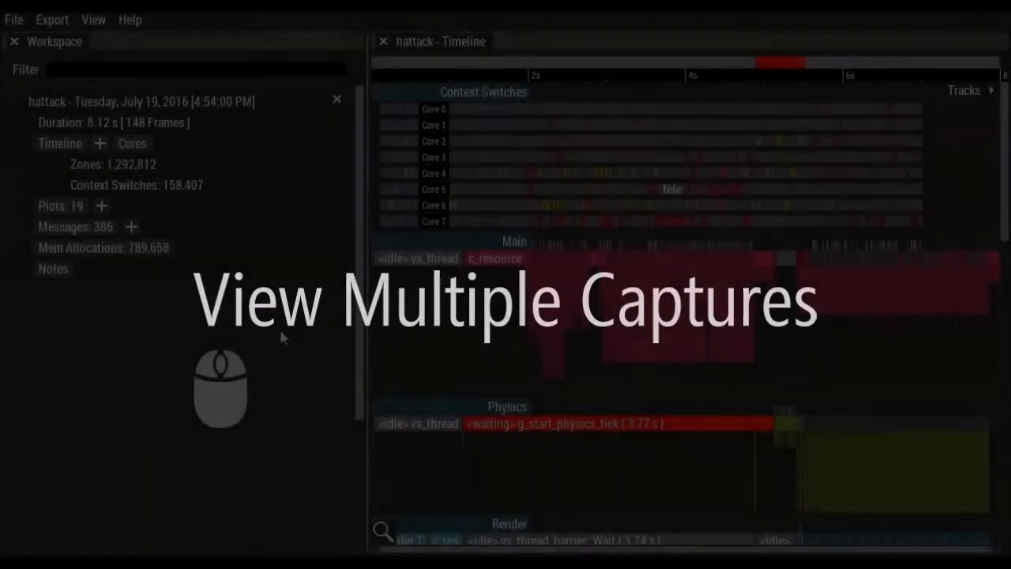
# - Load a second hattack capture via File > Open and hide the Workspace panel to stack both timelines
pyautogui.click(13, 18)
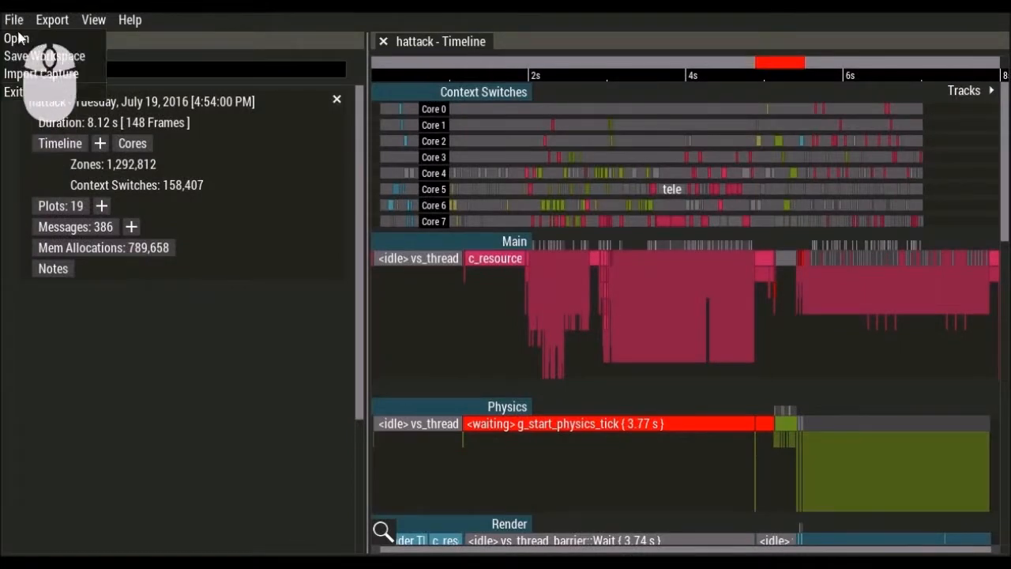
pyautogui.moveTo(16, 38)
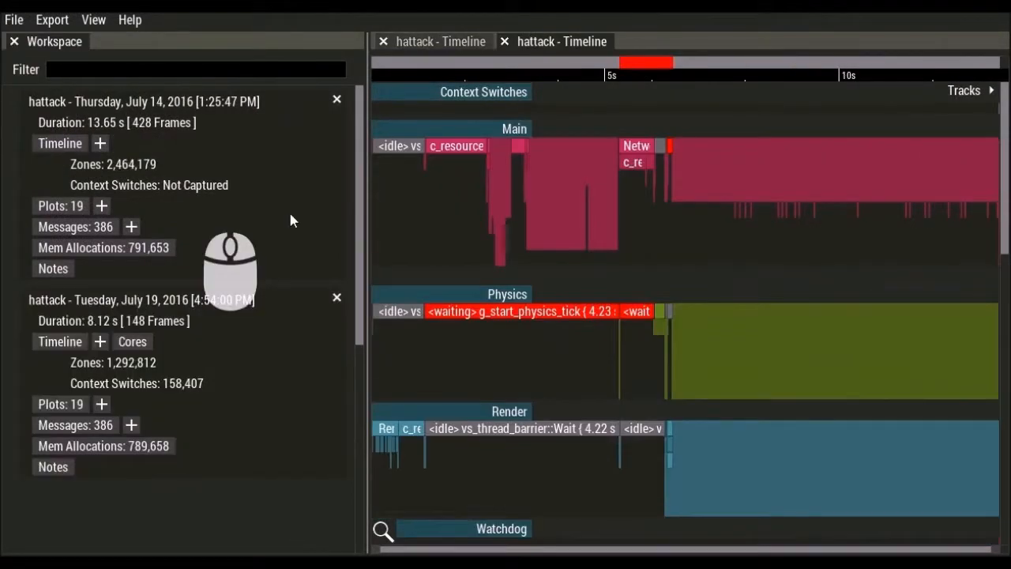
pyautogui.moveTo(450, 41)
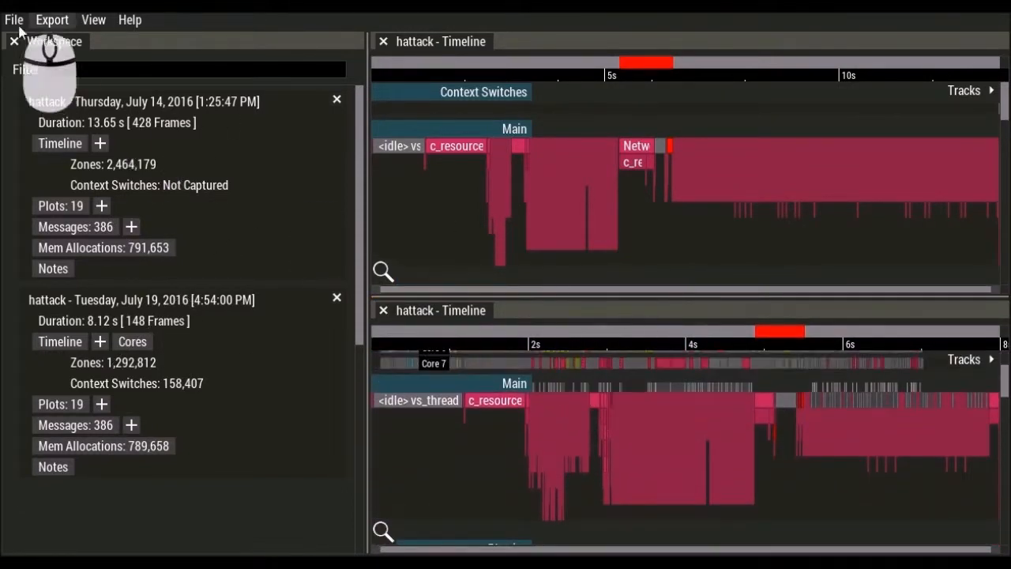
pyautogui.click(13, 41)
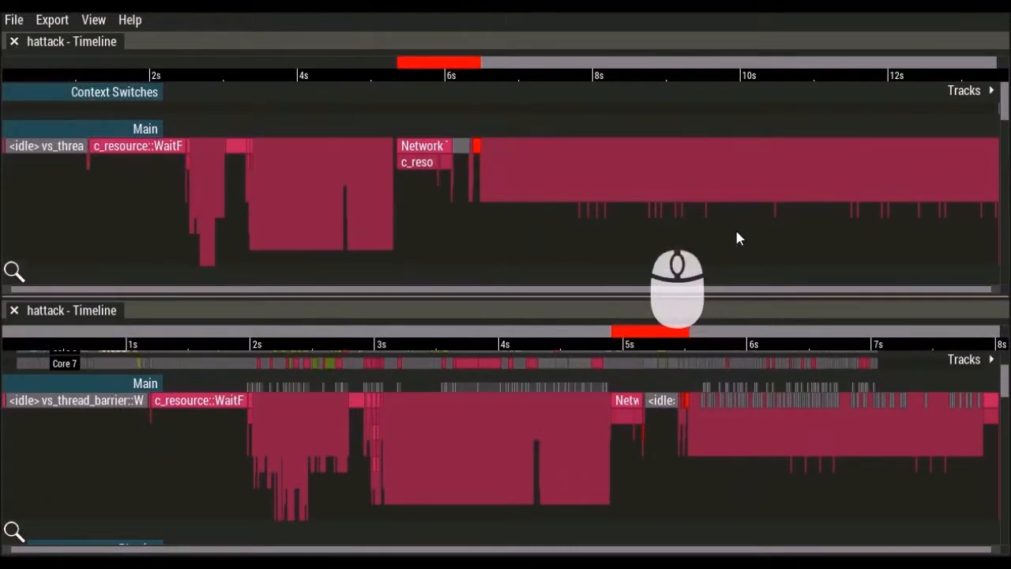